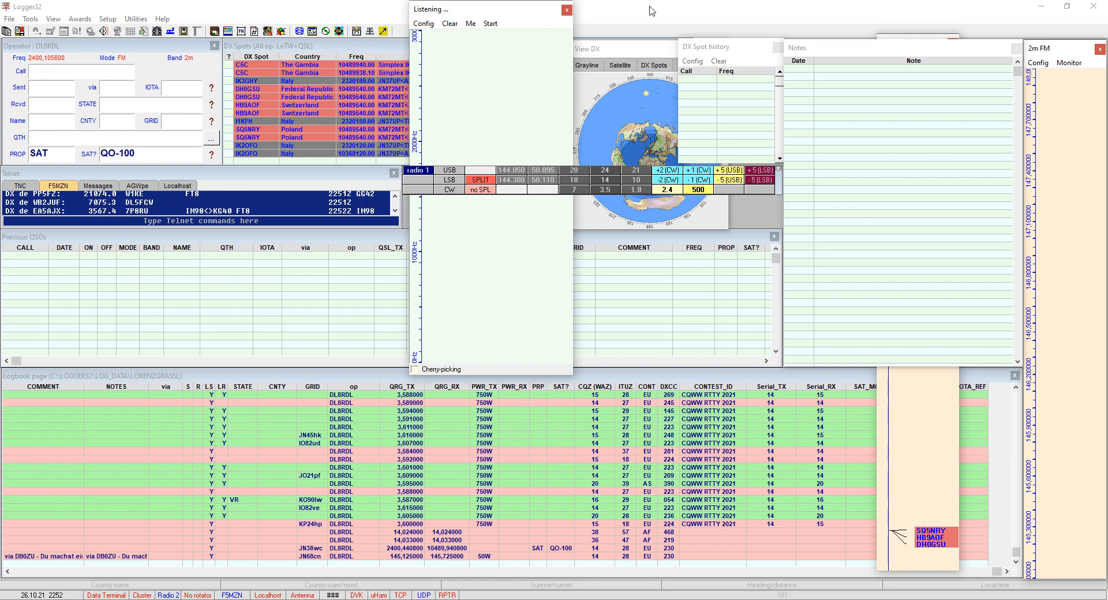
mouse_move(289, 298)
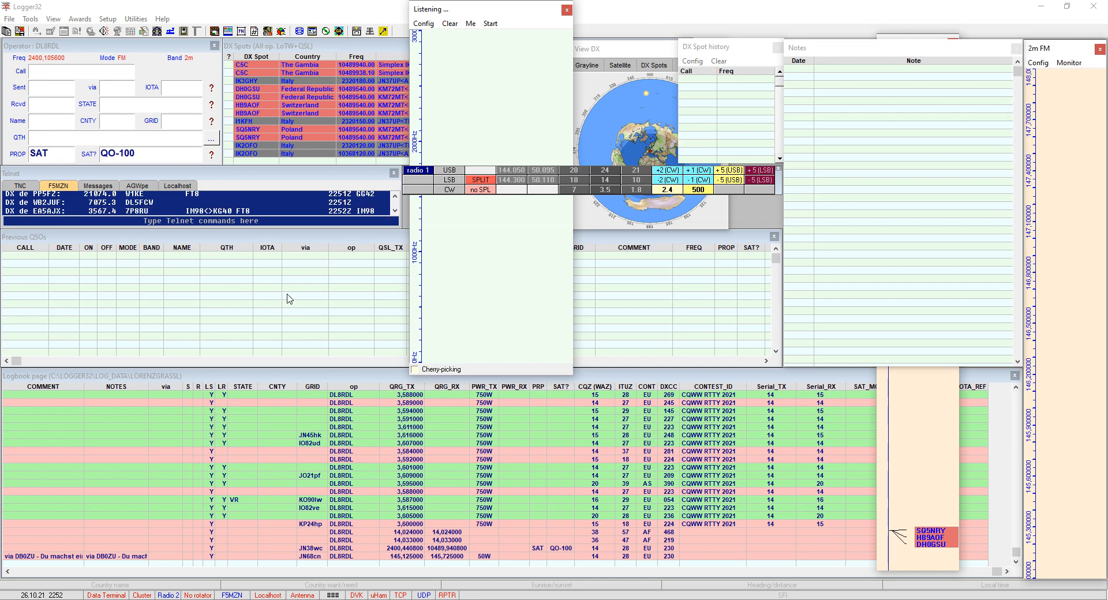
mouse_move(191, 266)
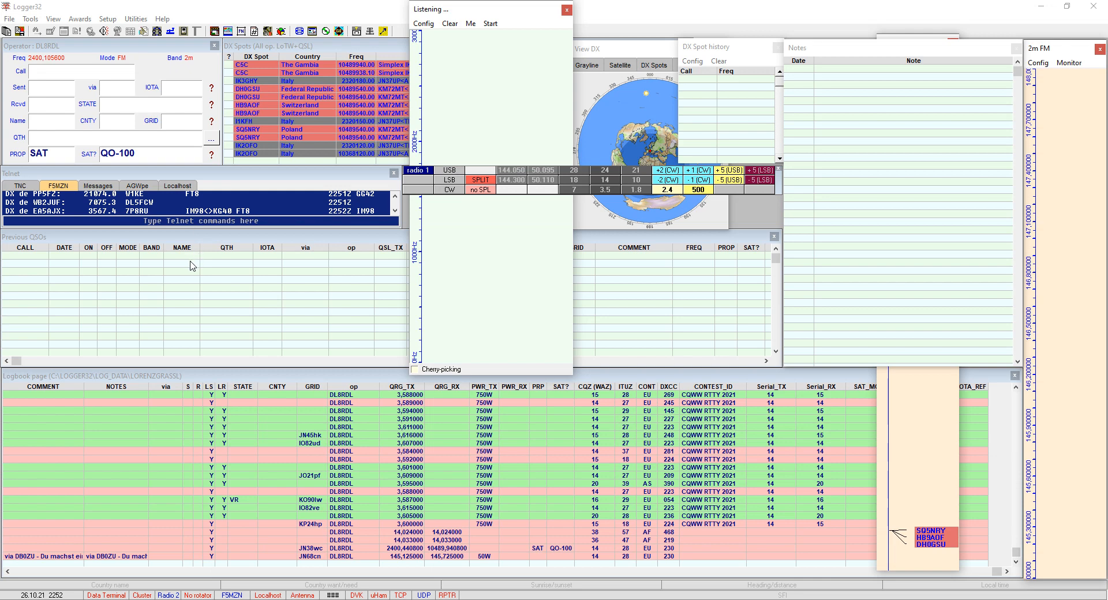
mouse_move(143, 270)
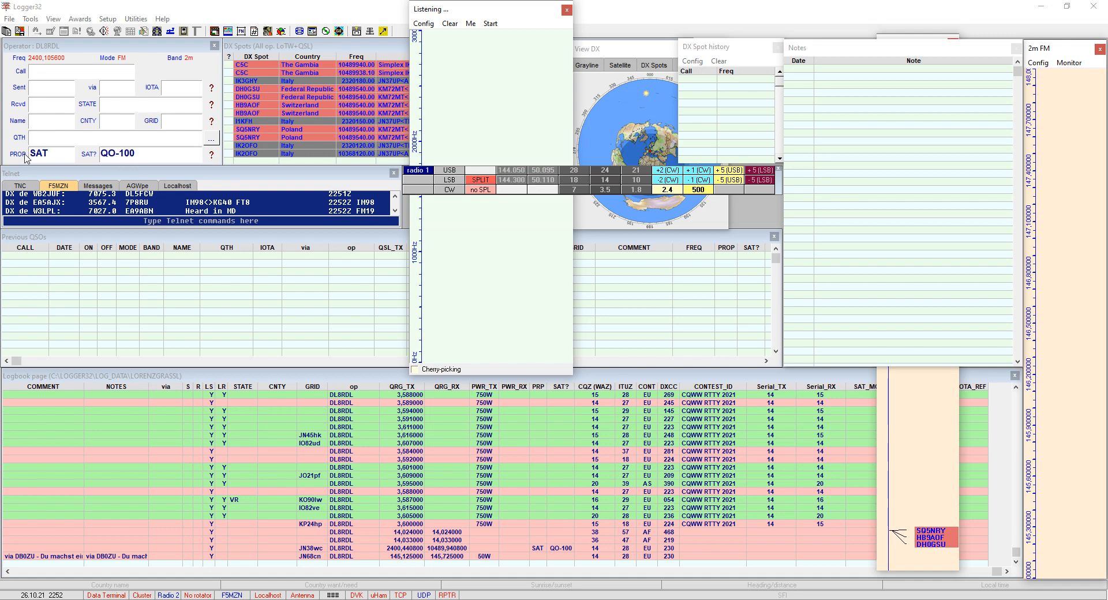
mouse_move(101, 164)
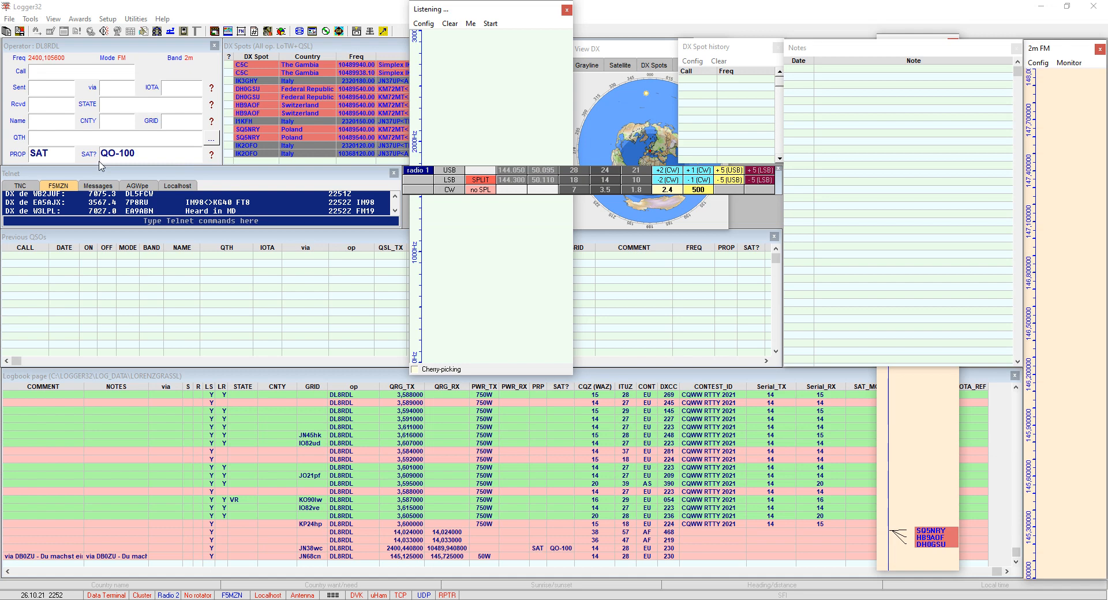
Step: Focus the callsign field and open the Logging window's options menu to list the user fields
left_click(82, 72)
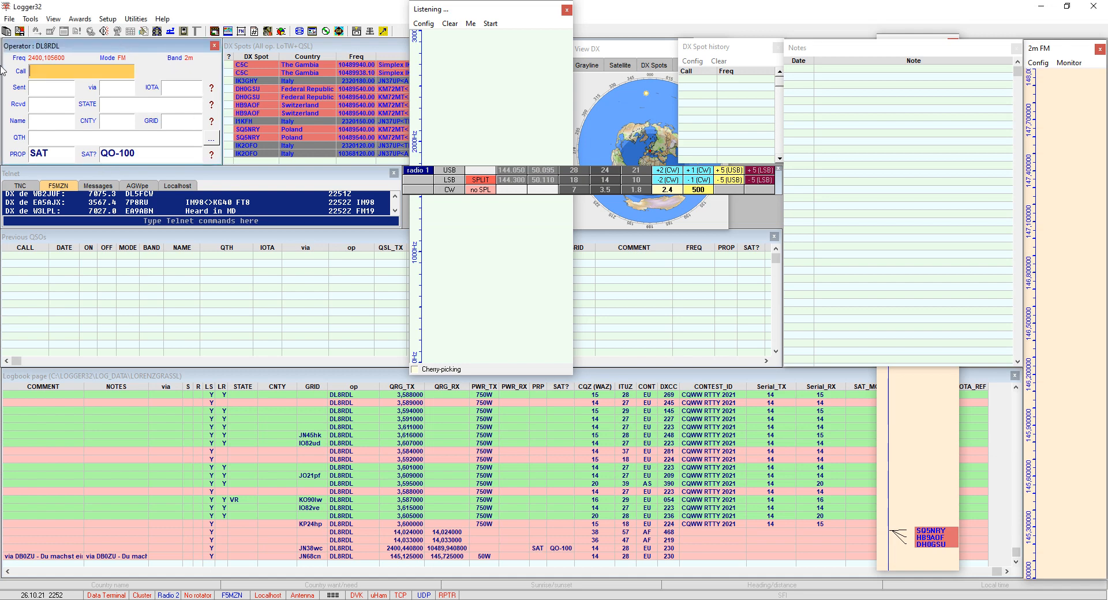
mouse_move(167, 169)
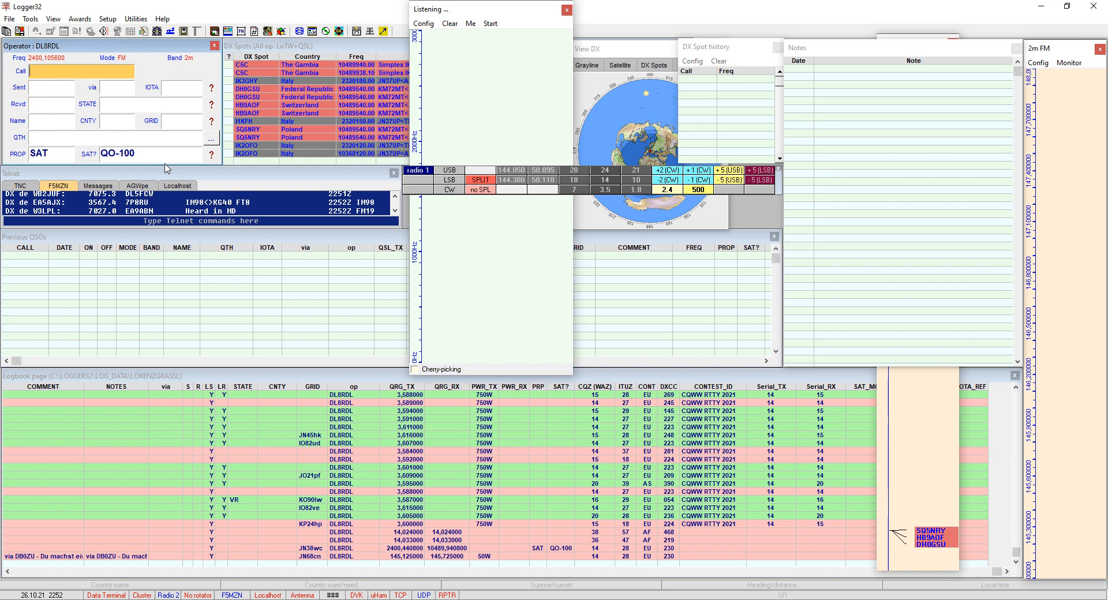
mouse_move(44, 145)
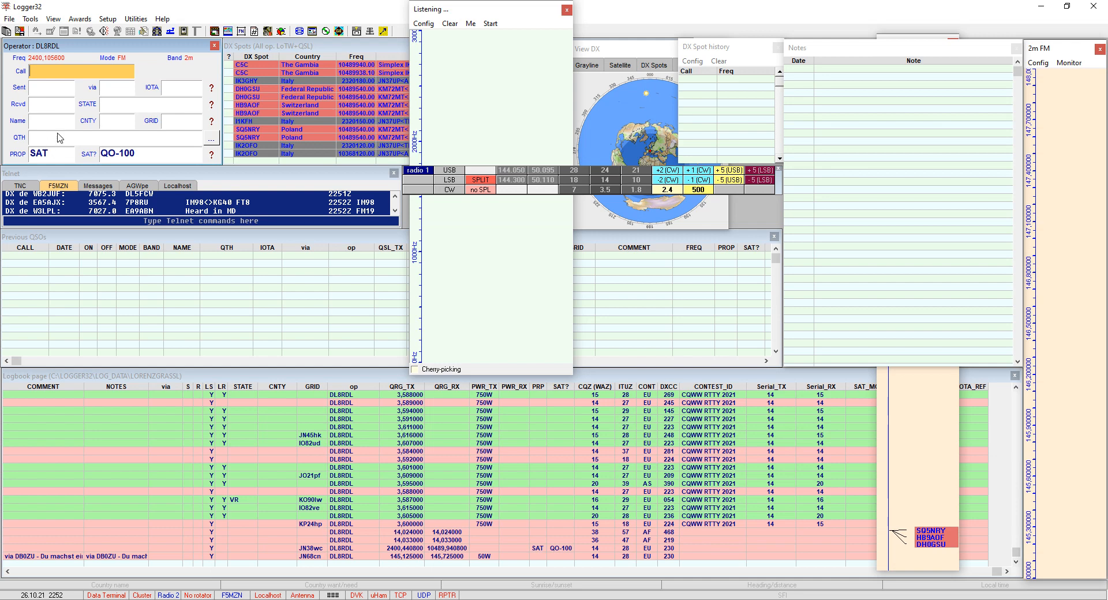
mouse_move(76, 131)
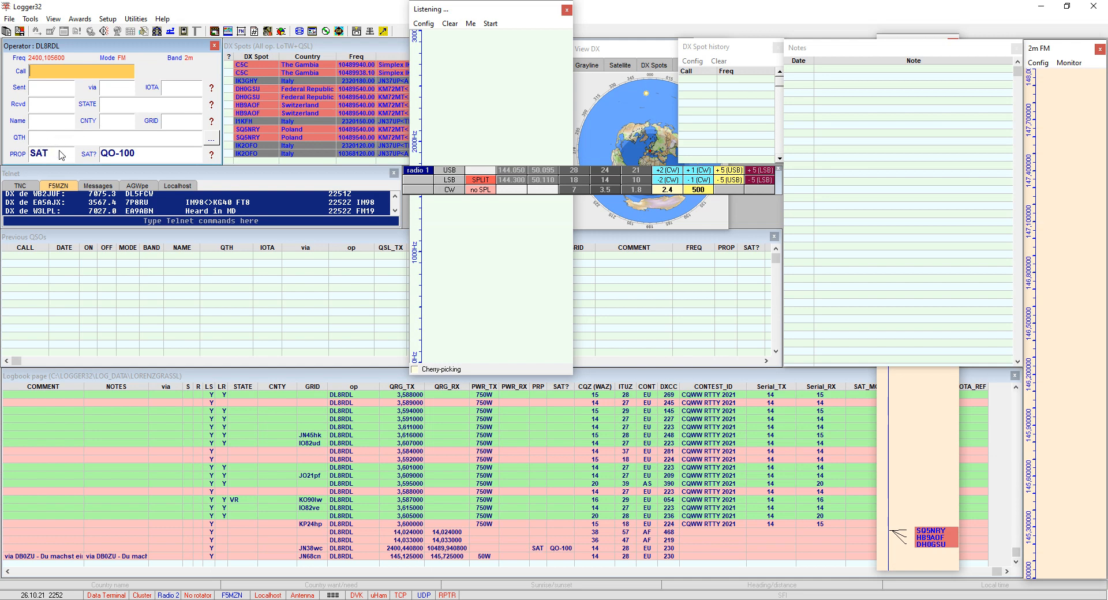
mouse_move(90, 144)
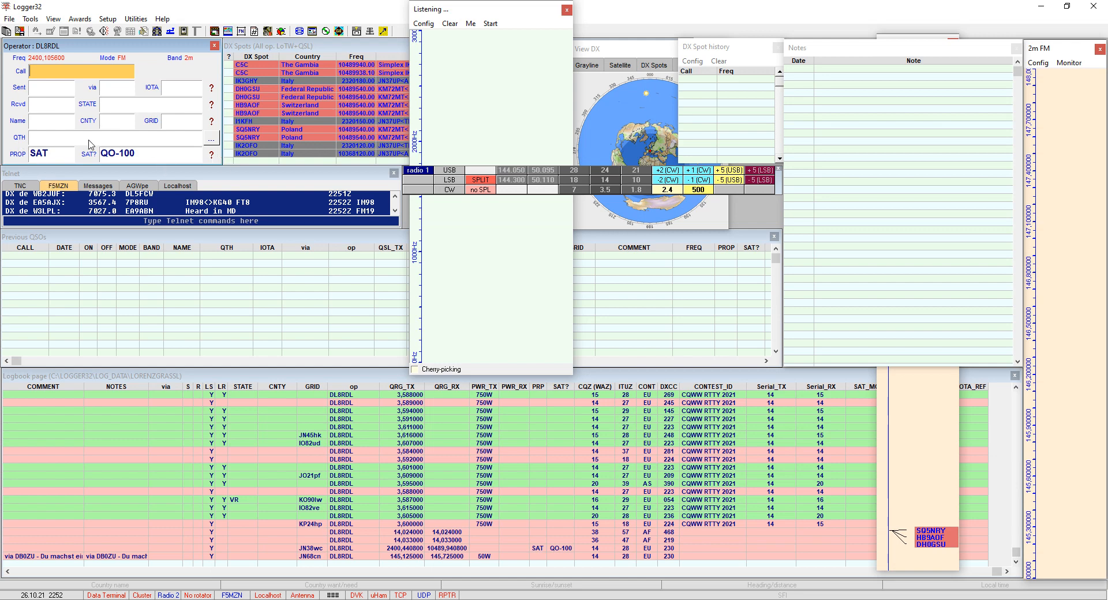
mouse_move(120, 169)
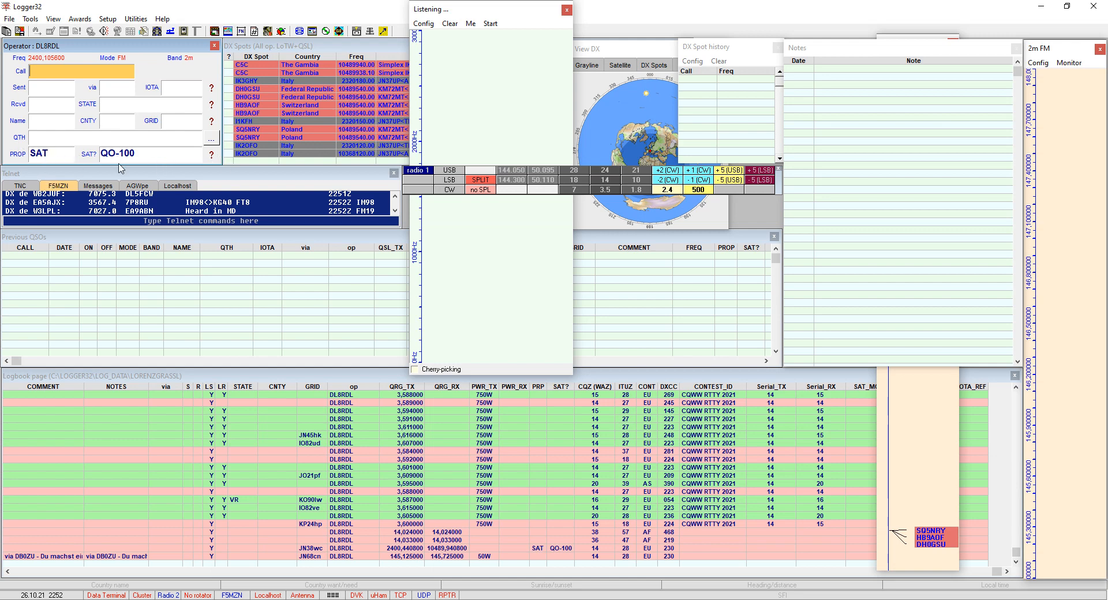
mouse_move(9, 69)
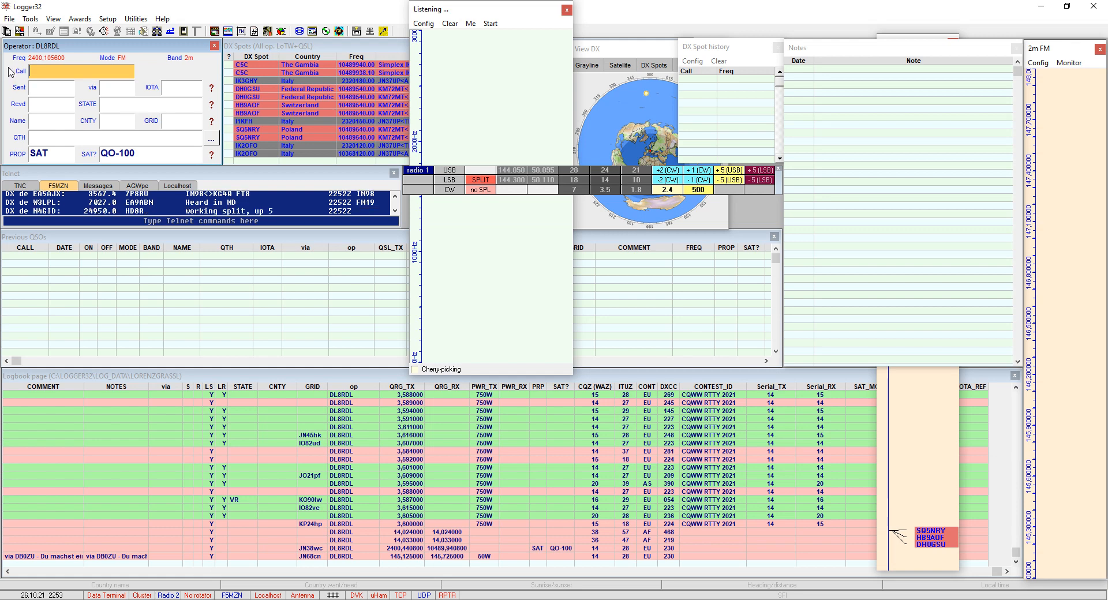
right_click(81, 72)
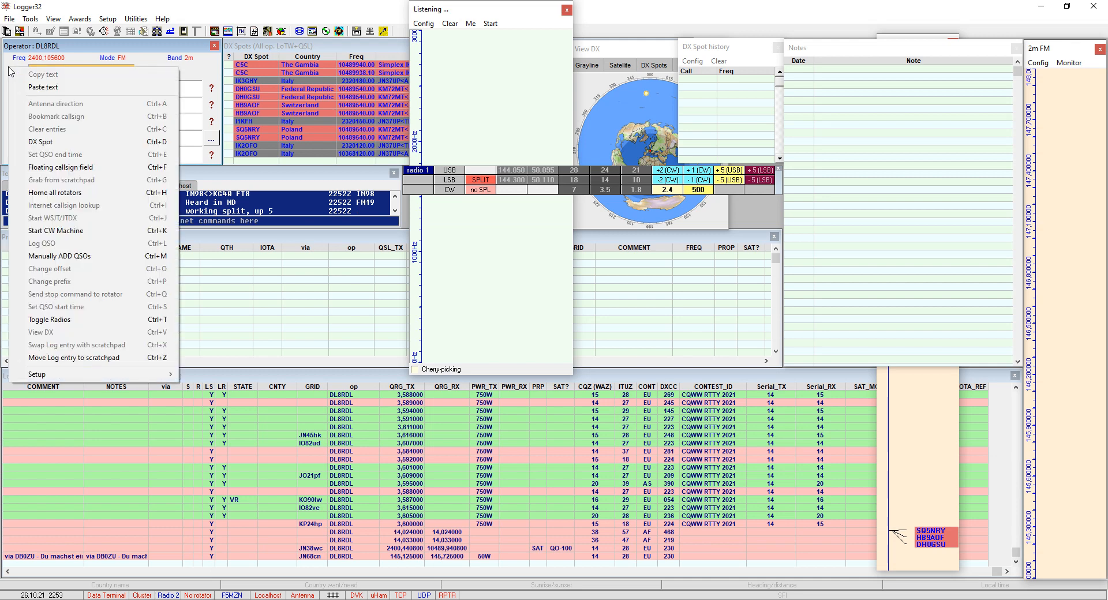
mouse_move(71, 256)
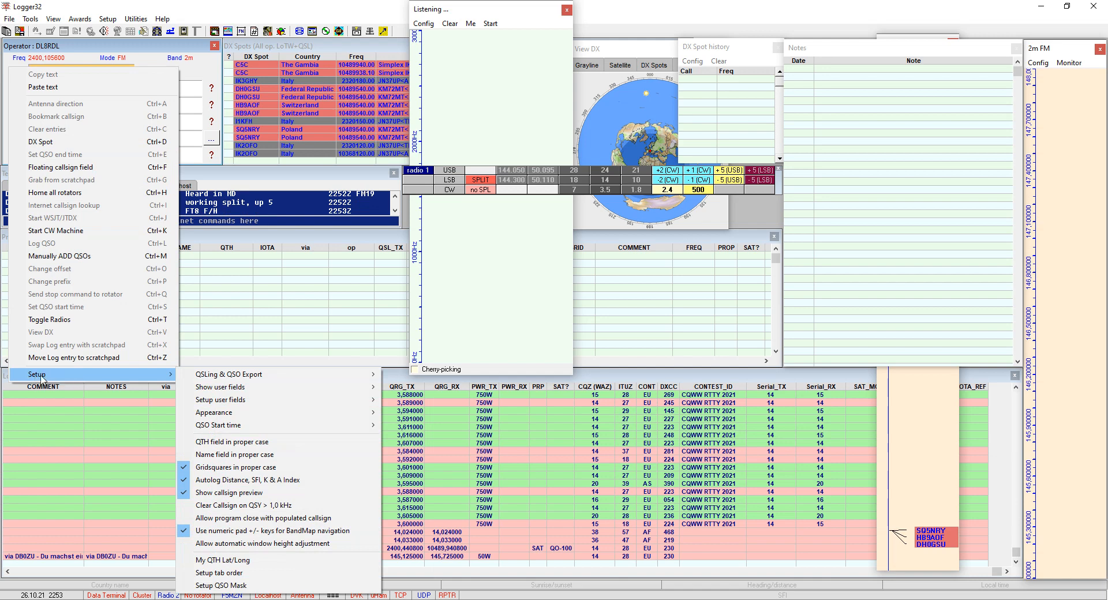
mouse_move(97, 381)
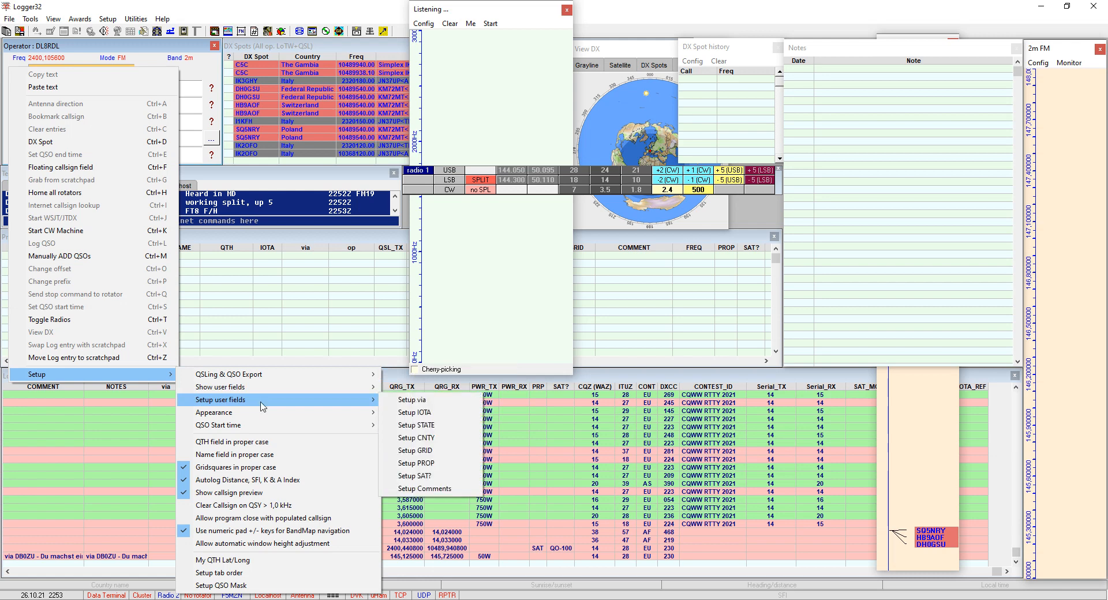
mouse_move(263, 406)
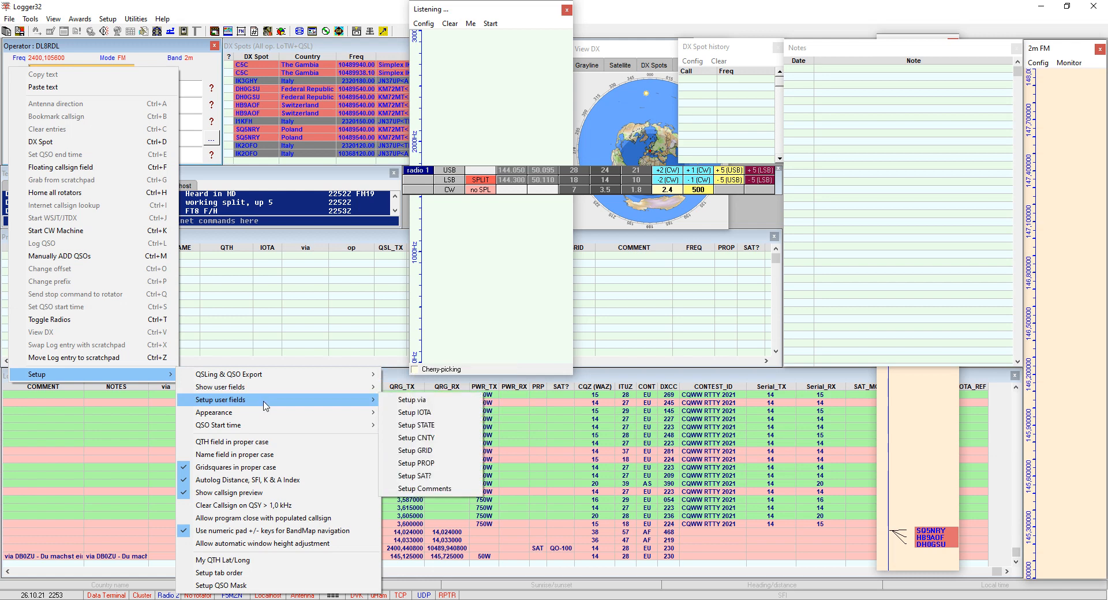
mouse_move(221, 403)
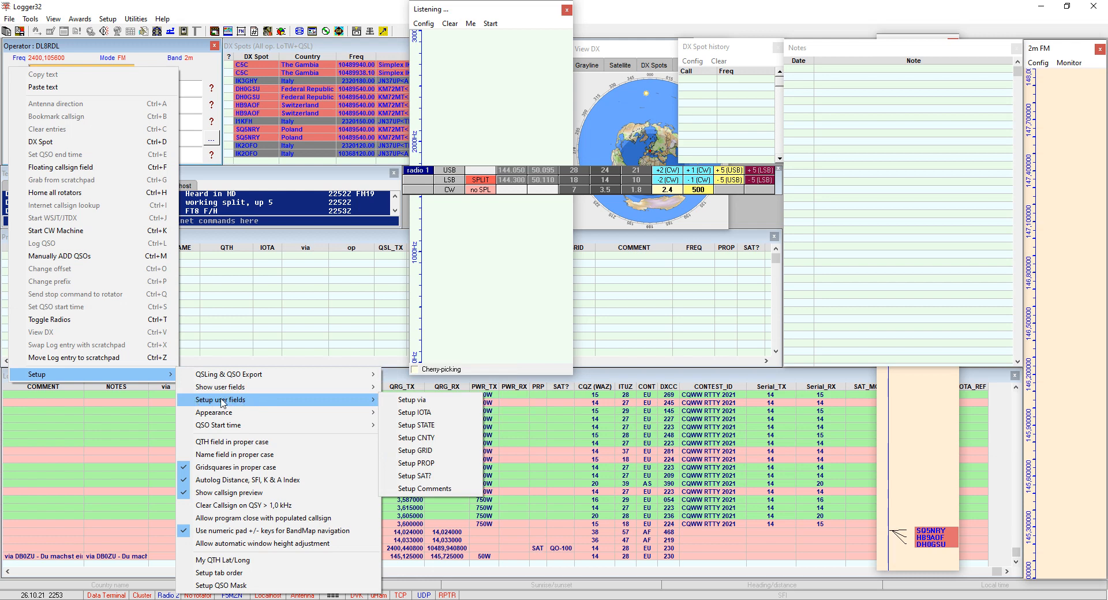
mouse_move(289, 401)
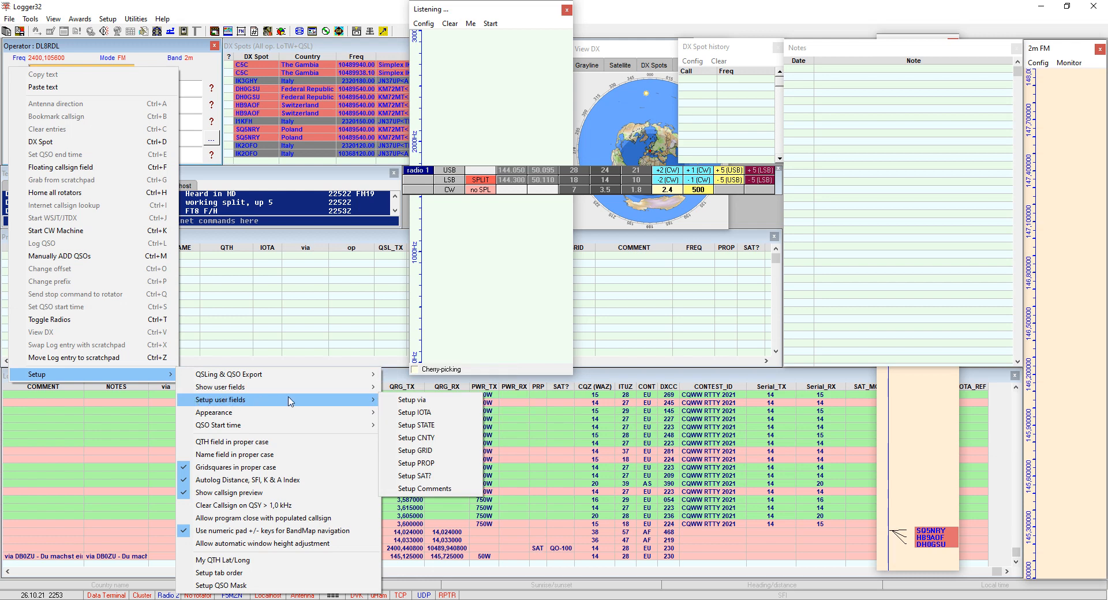
mouse_move(413, 399)
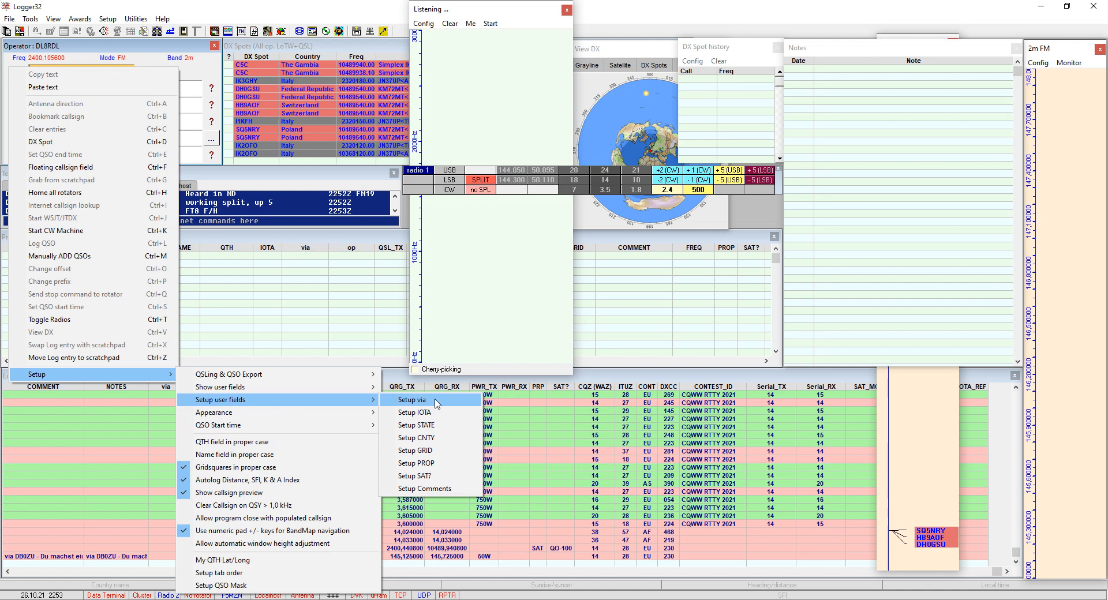
mouse_move(424, 488)
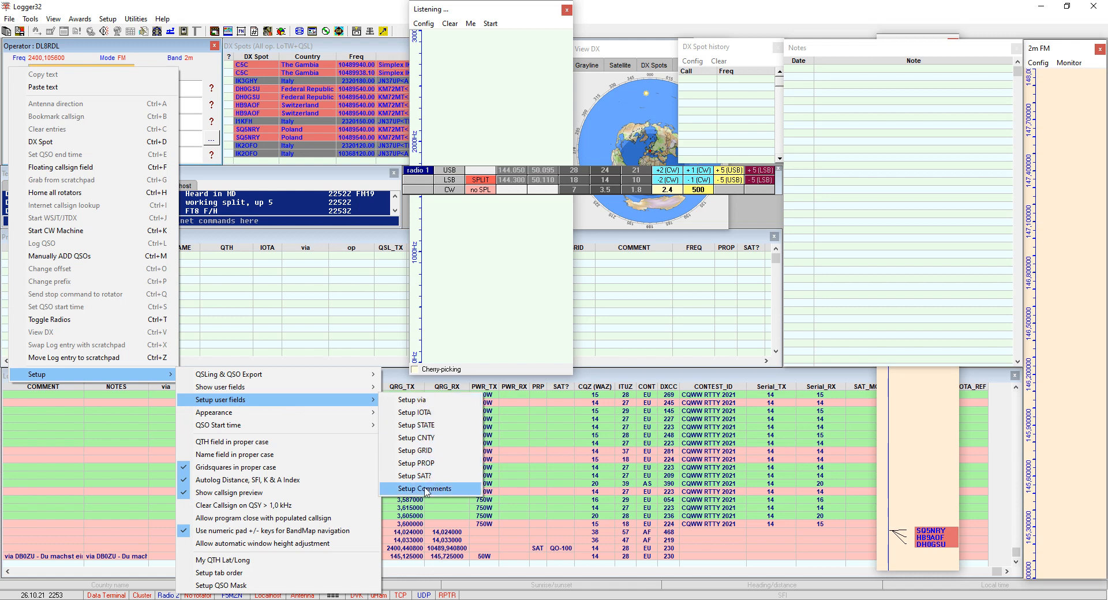
mouse_move(417, 438)
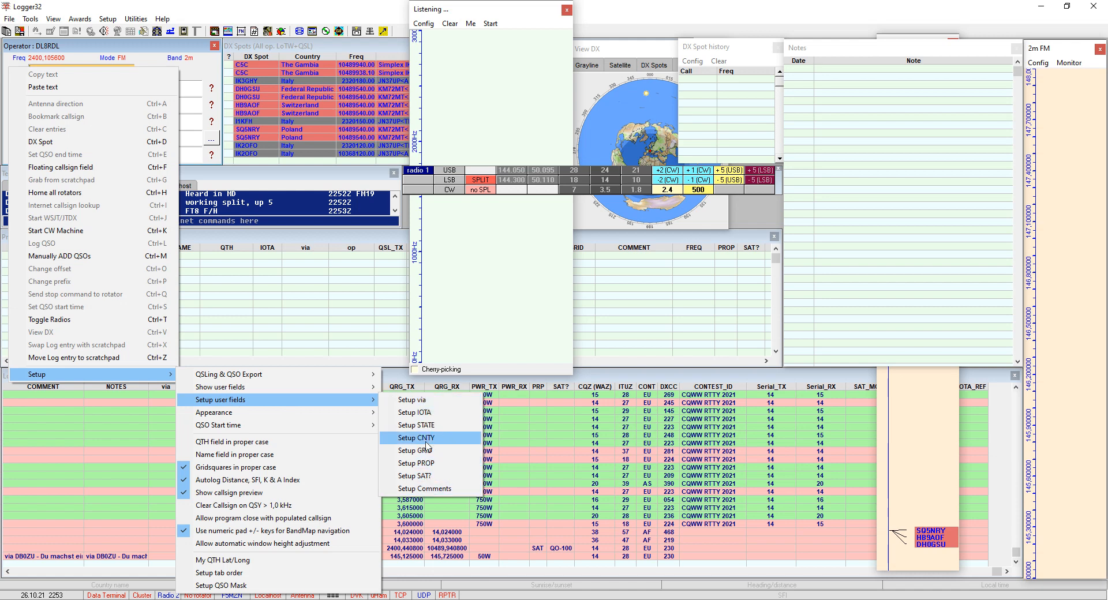
mouse_move(416, 412)
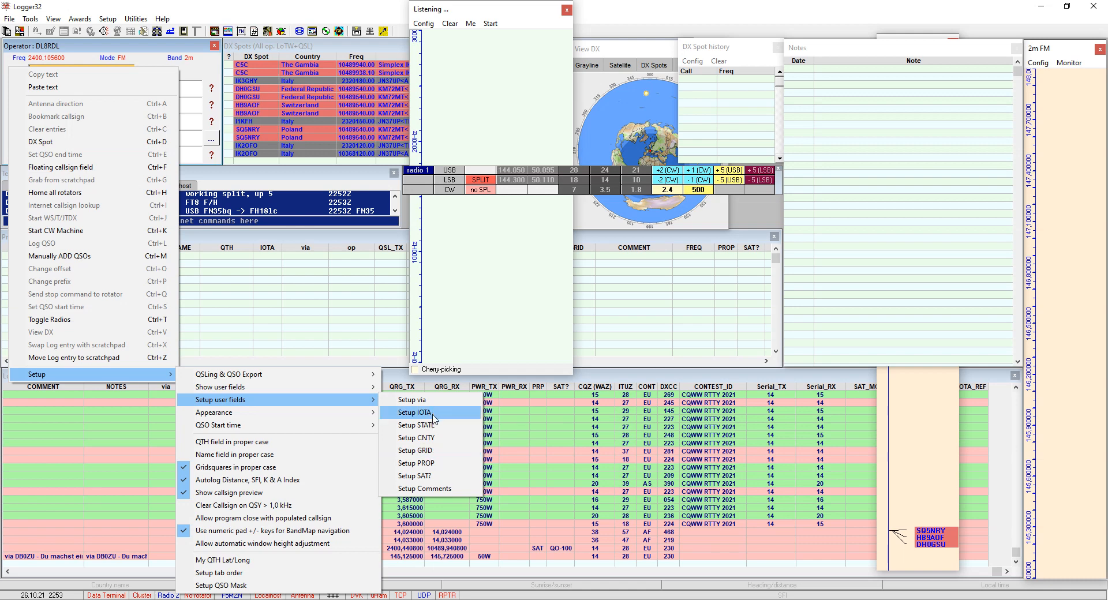
mouse_move(431, 437)
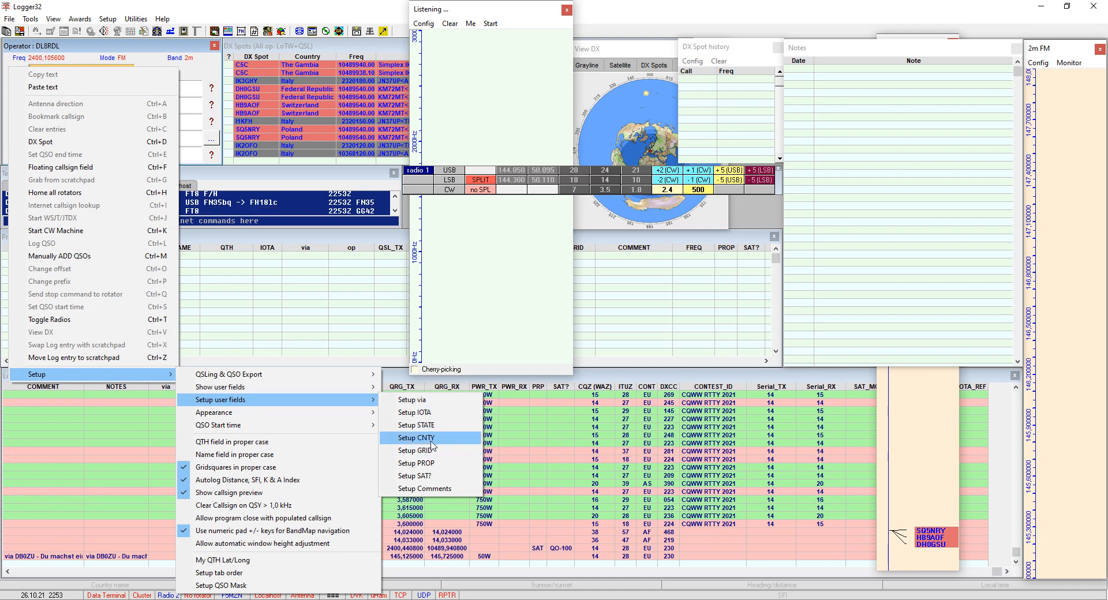
mouse_move(431, 463)
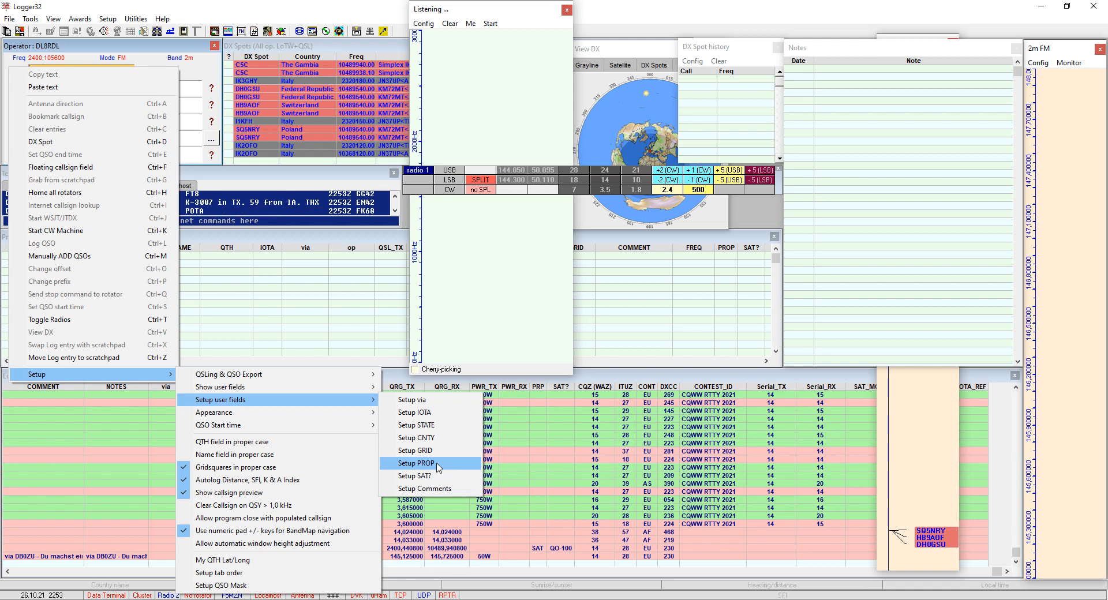
Step: Give user field #6 (PROP) ADIF type PROP_MODE and a shown preset of SAT, then apply
left_click(418, 463)
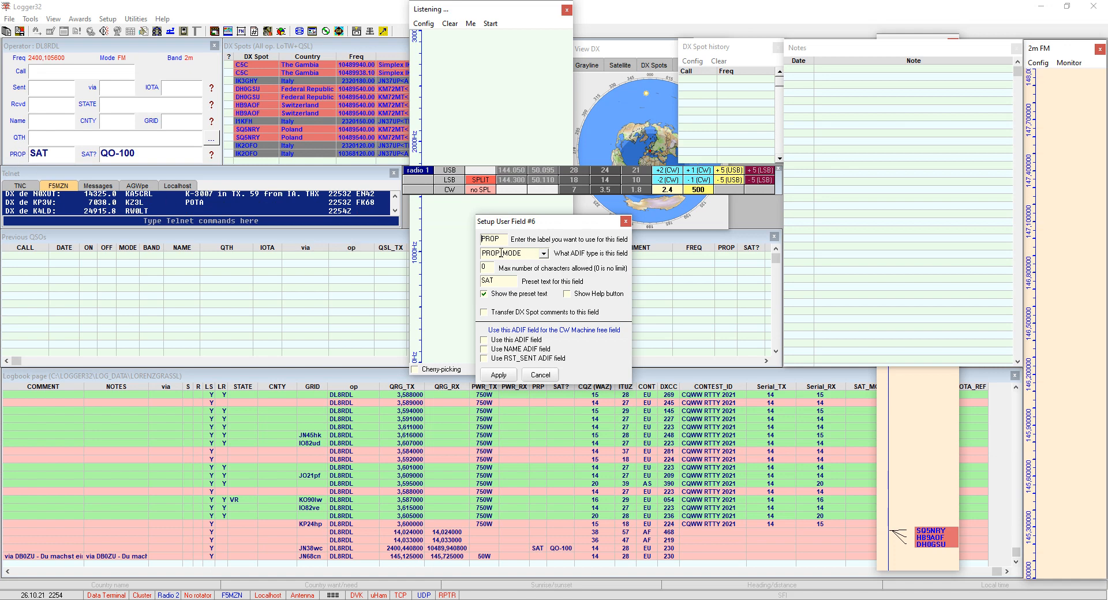
mouse_move(569, 262)
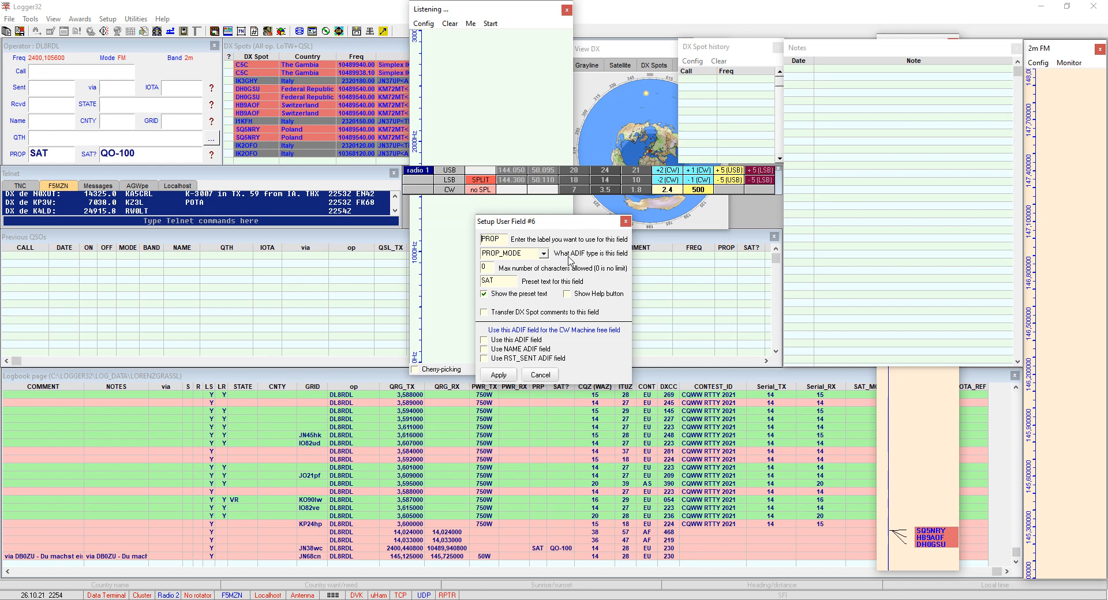
mouse_move(588, 264)
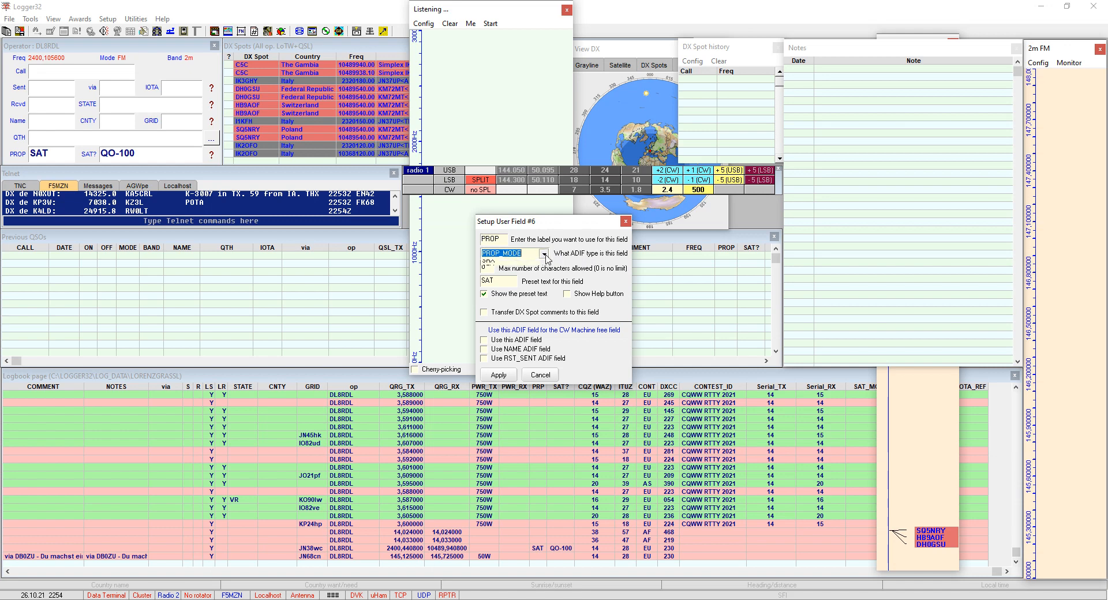
left_click(542, 254)
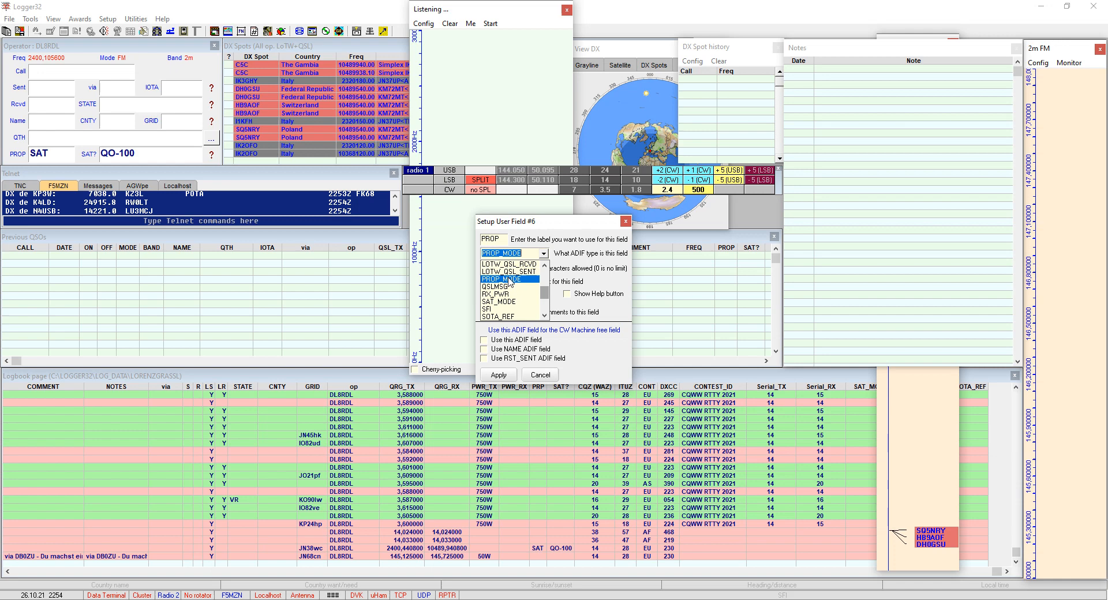
left_click(506, 278)
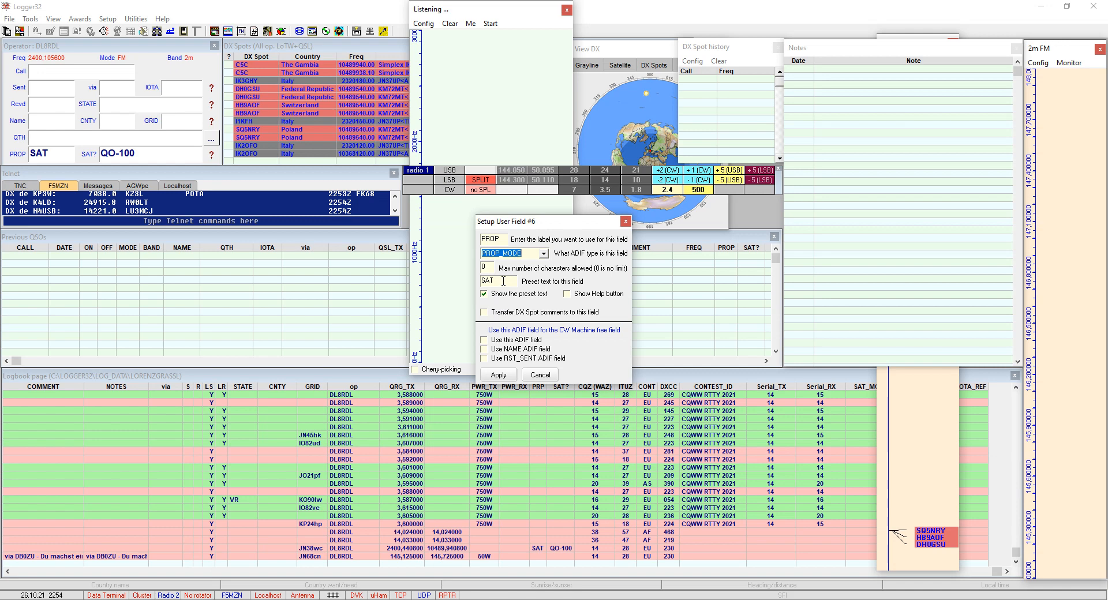
mouse_move(498, 292)
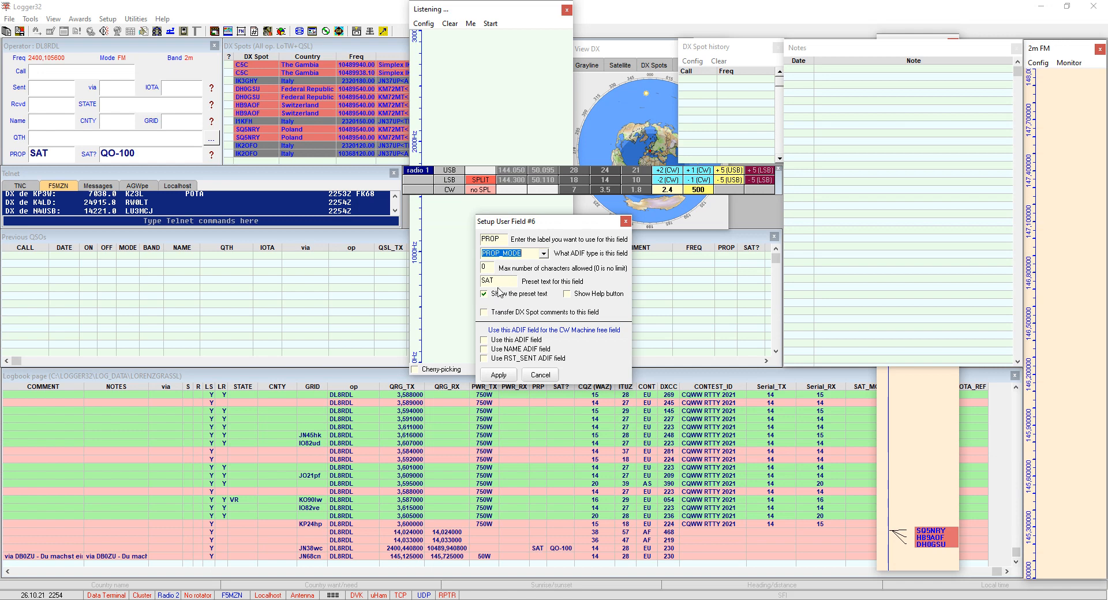
mouse_move(506, 280)
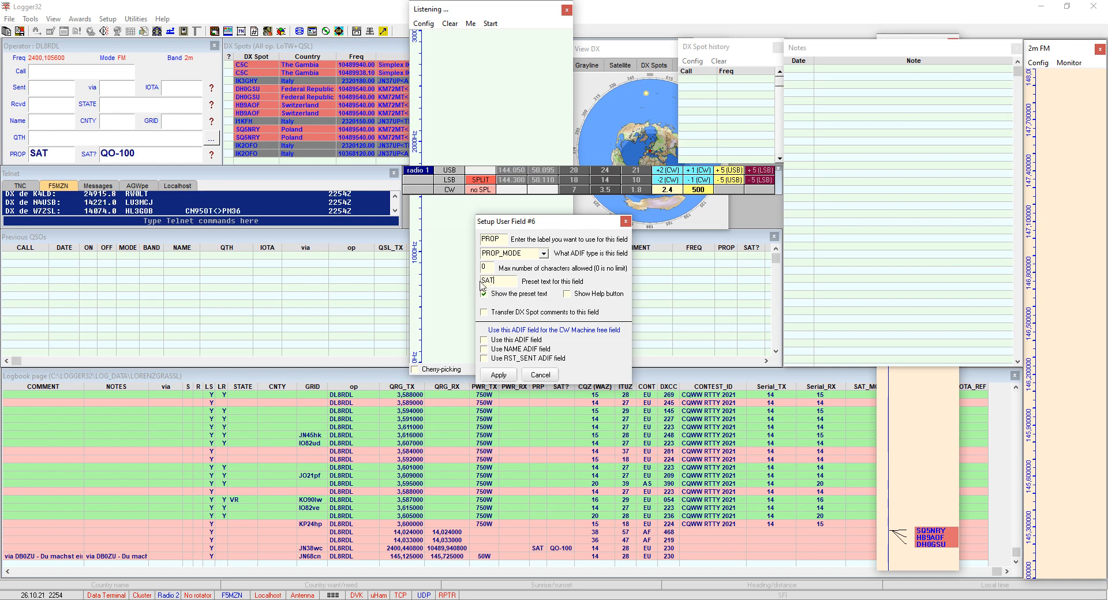
left_click(484, 293)
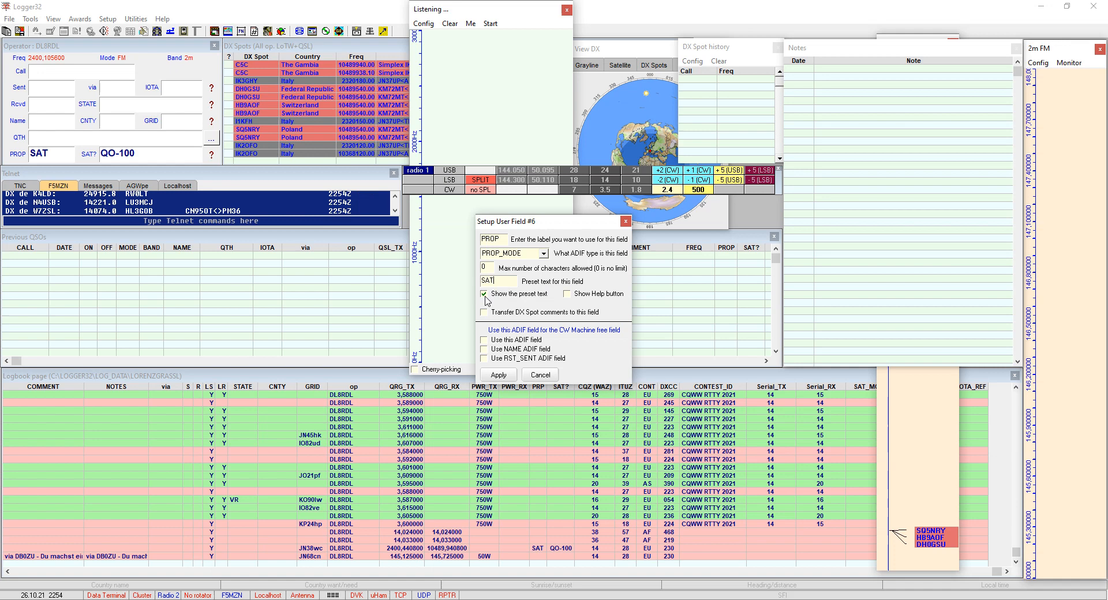
mouse_move(541, 302)
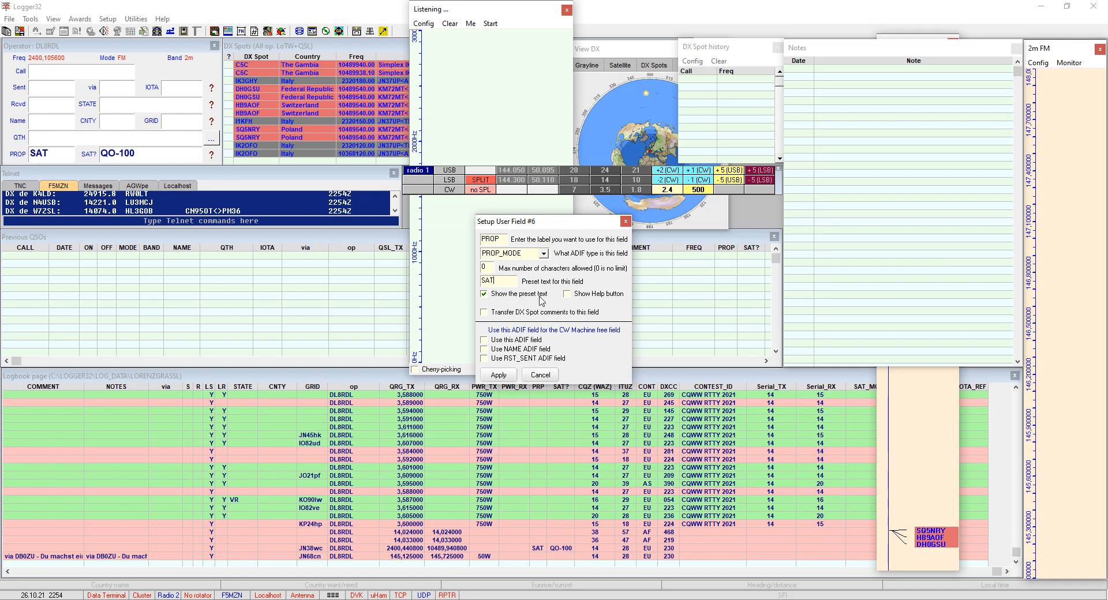
mouse_move(493, 296)
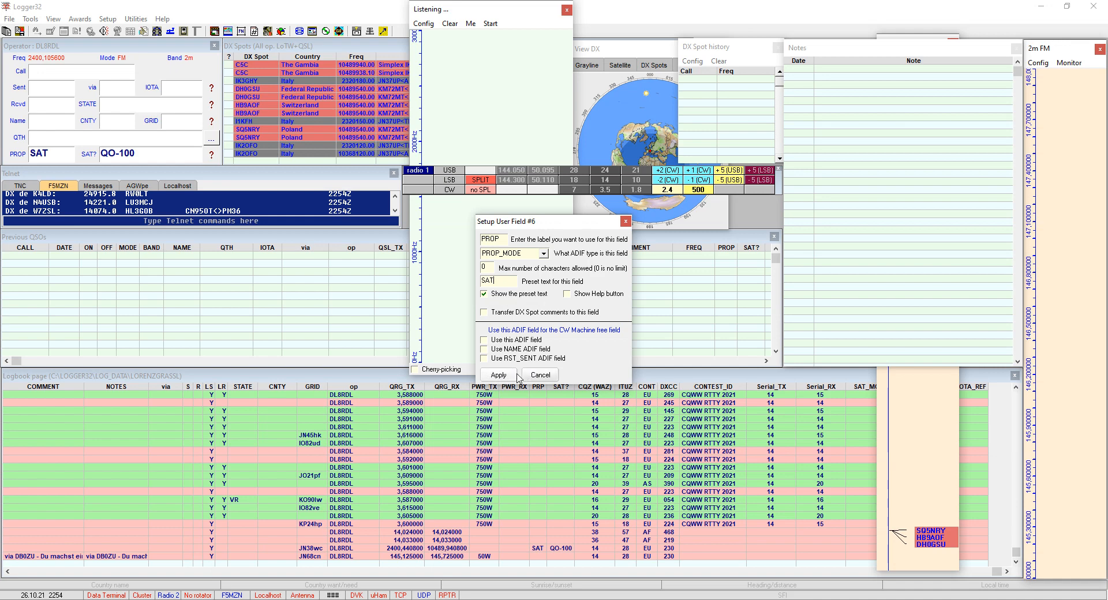
left_click(497, 375)
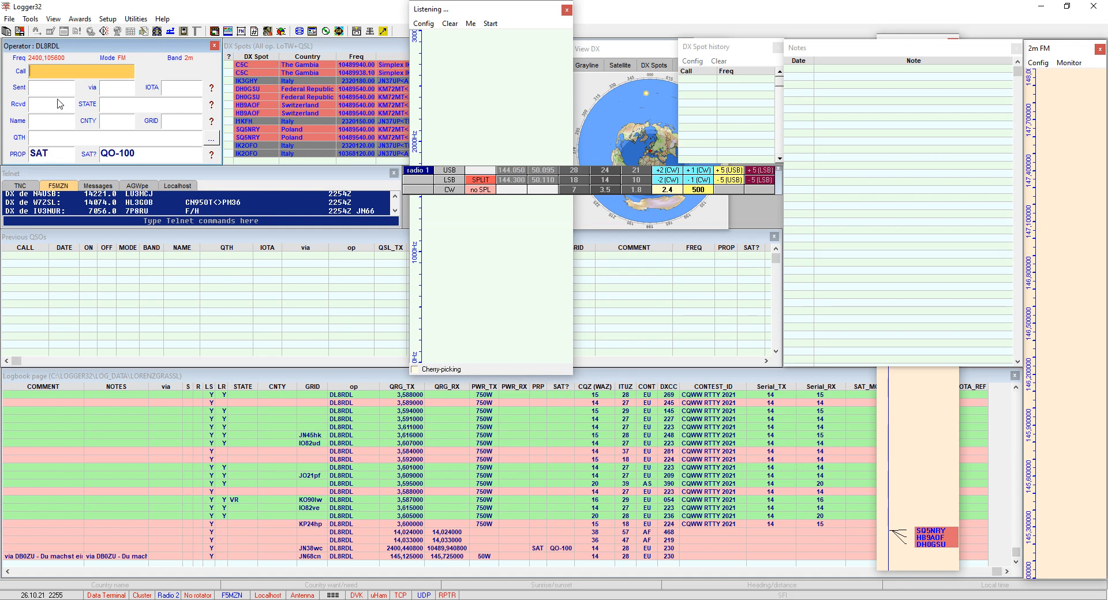
type("E")
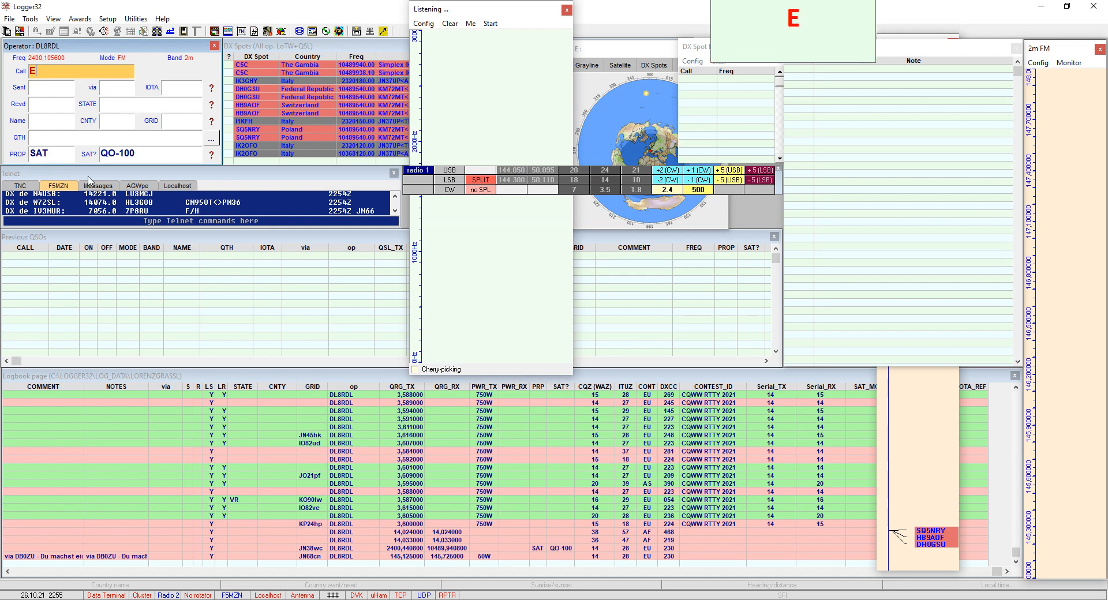
type("I6JY")
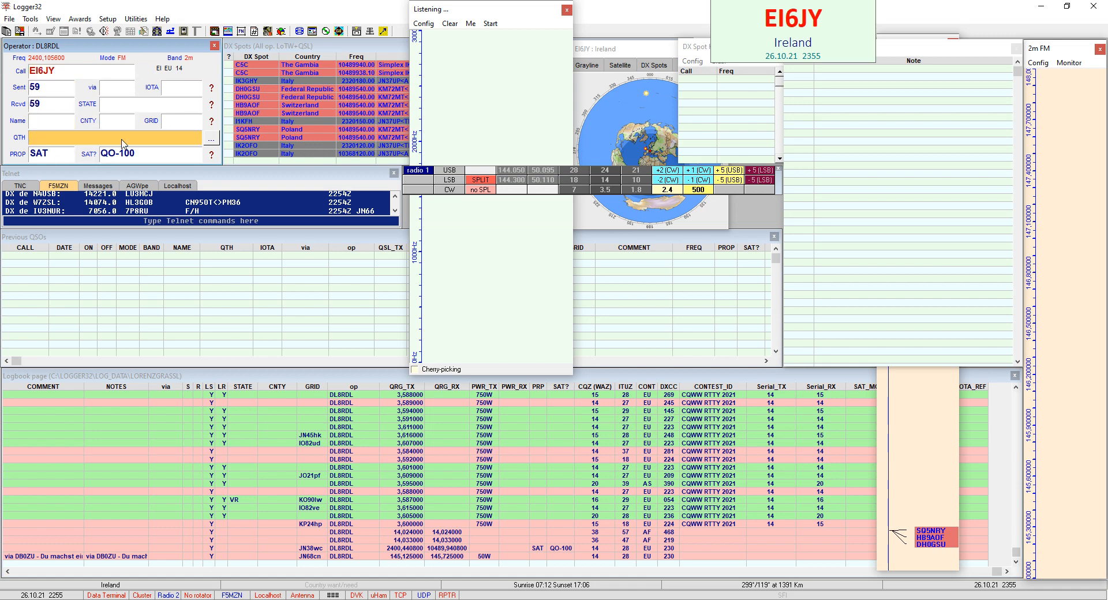
mouse_move(24, 163)
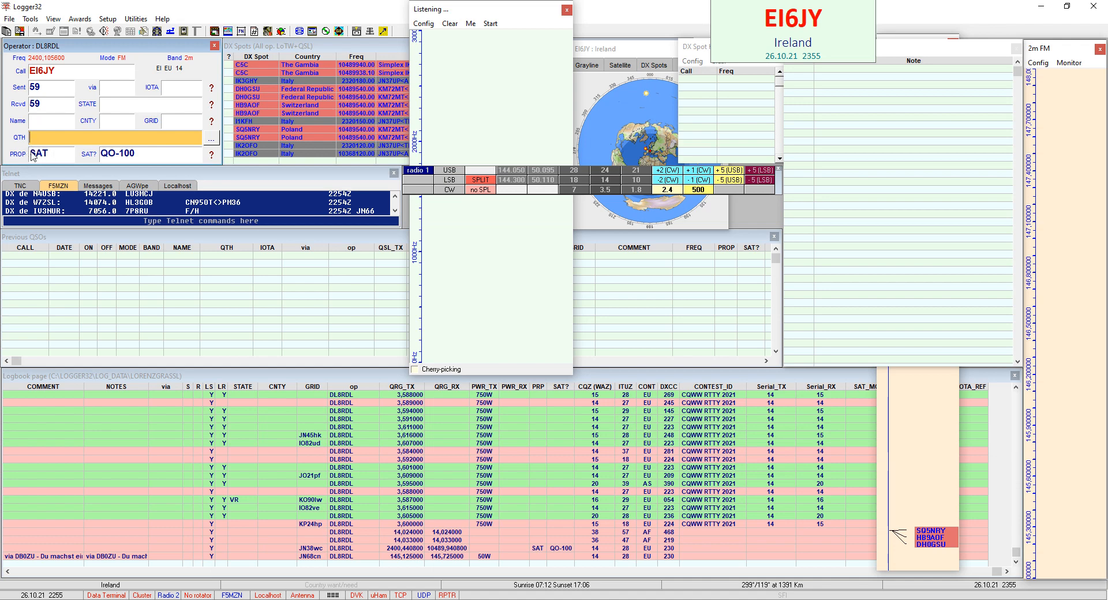
mouse_move(54, 161)
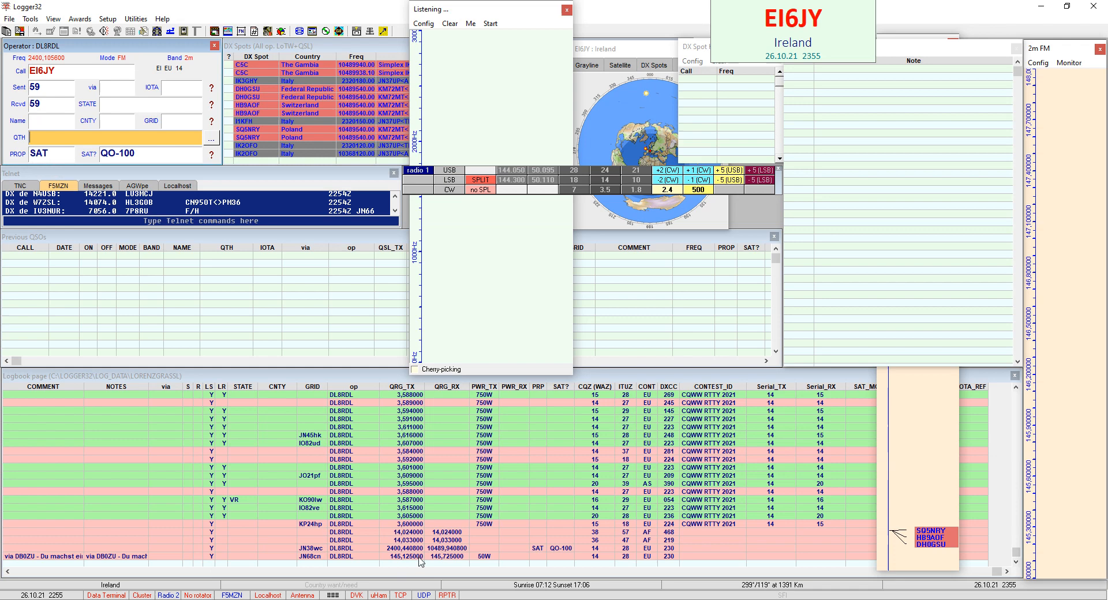
left_click(308, 548)
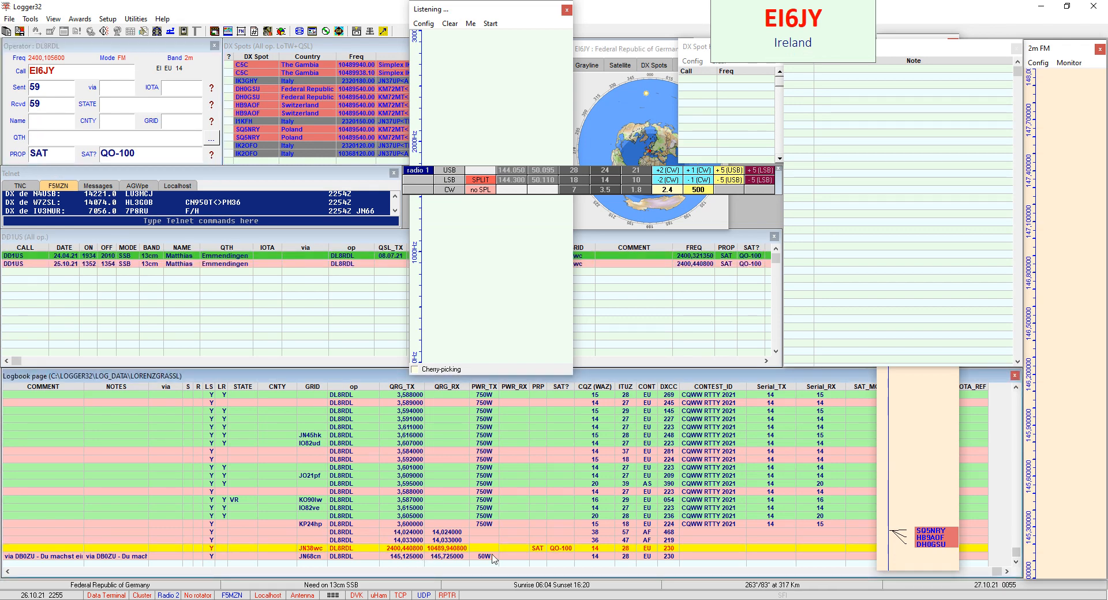
mouse_move(464, 549)
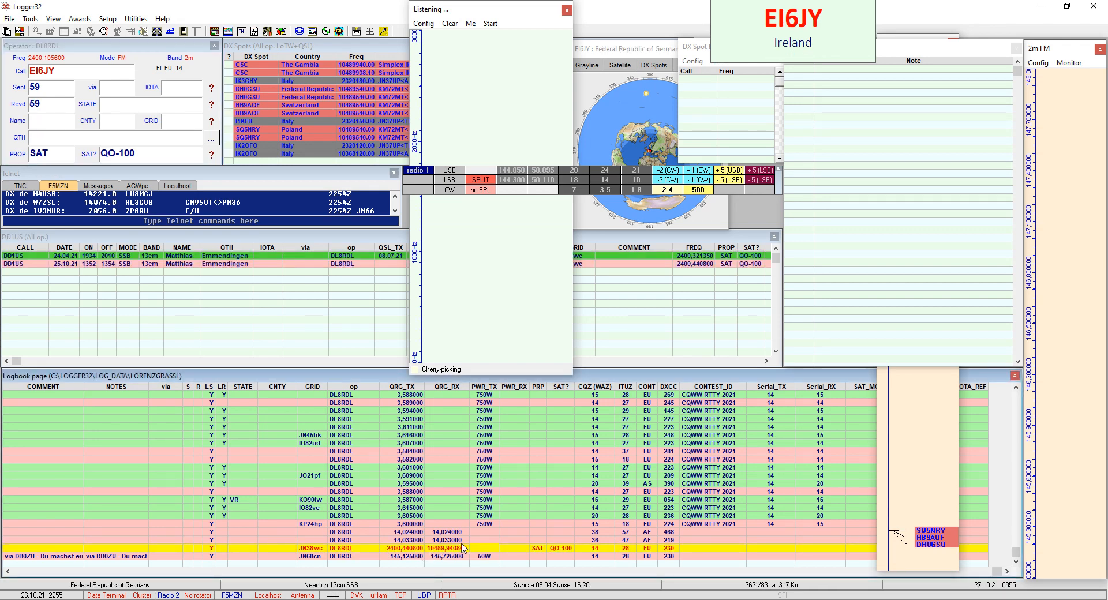
mouse_move(501, 551)
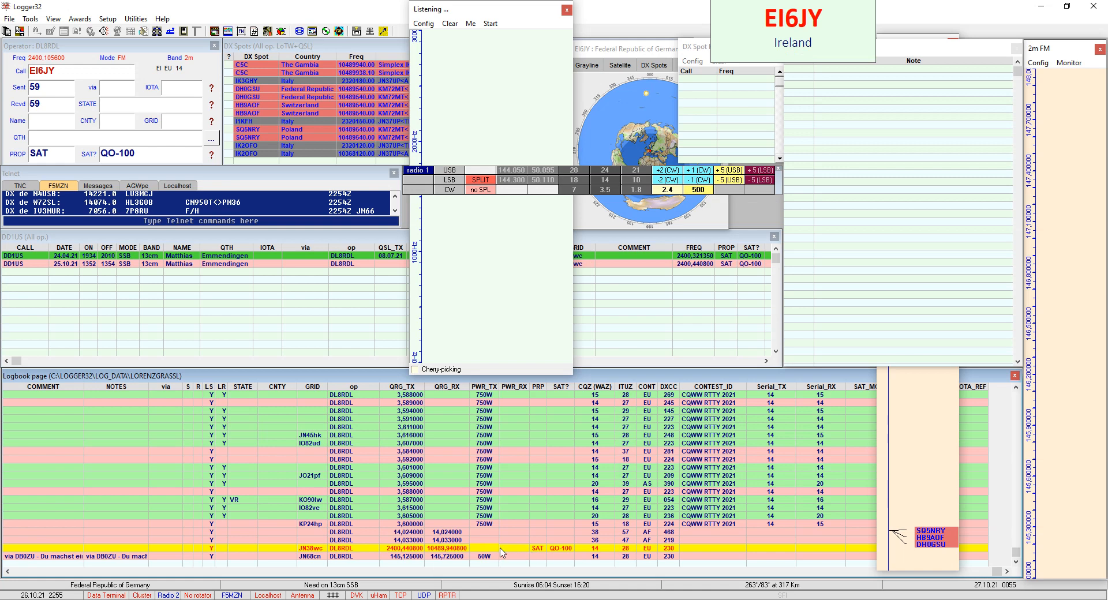
mouse_move(536, 430)
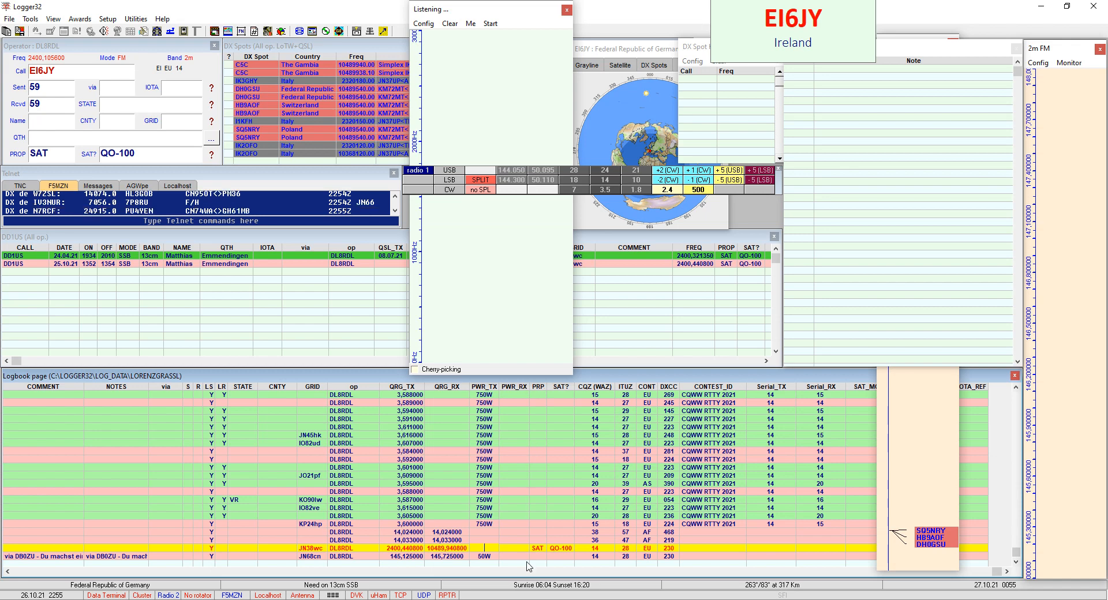
mouse_move(537, 559)
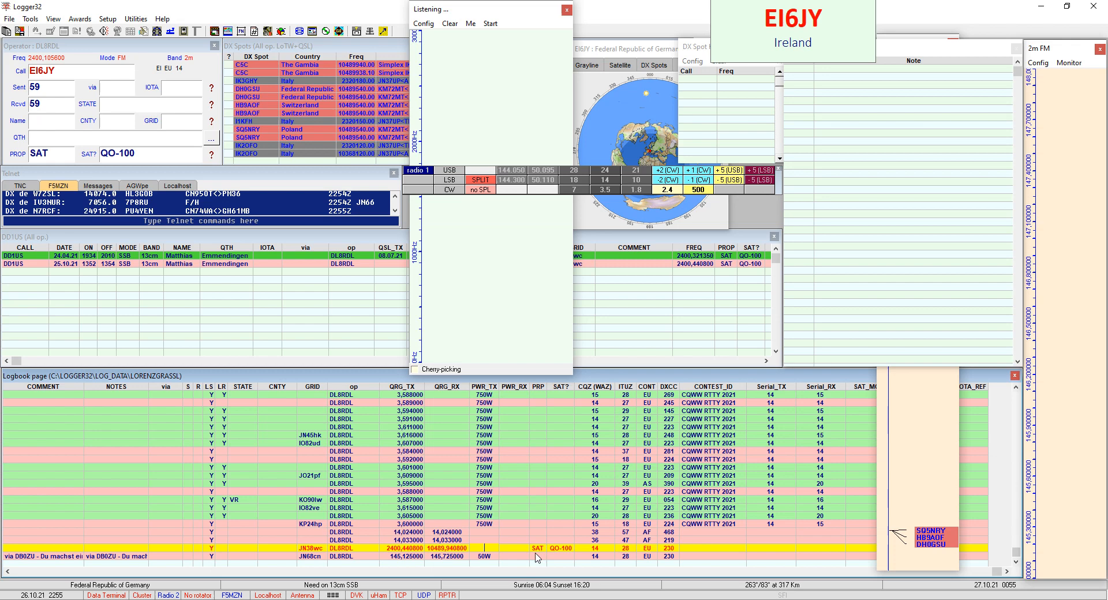
mouse_move(562, 555)
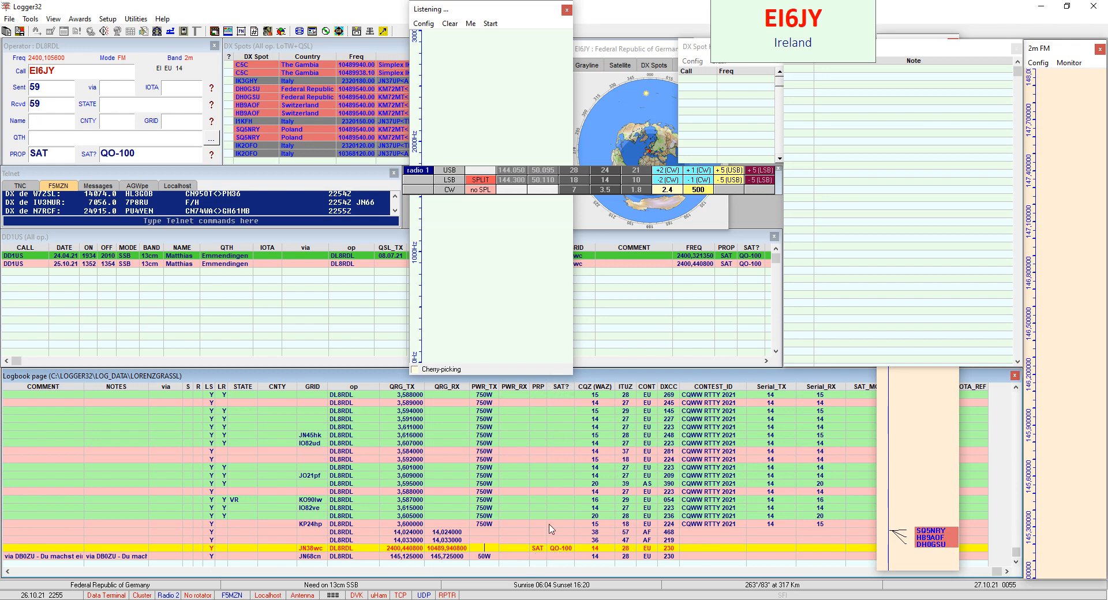
mouse_move(73, 208)
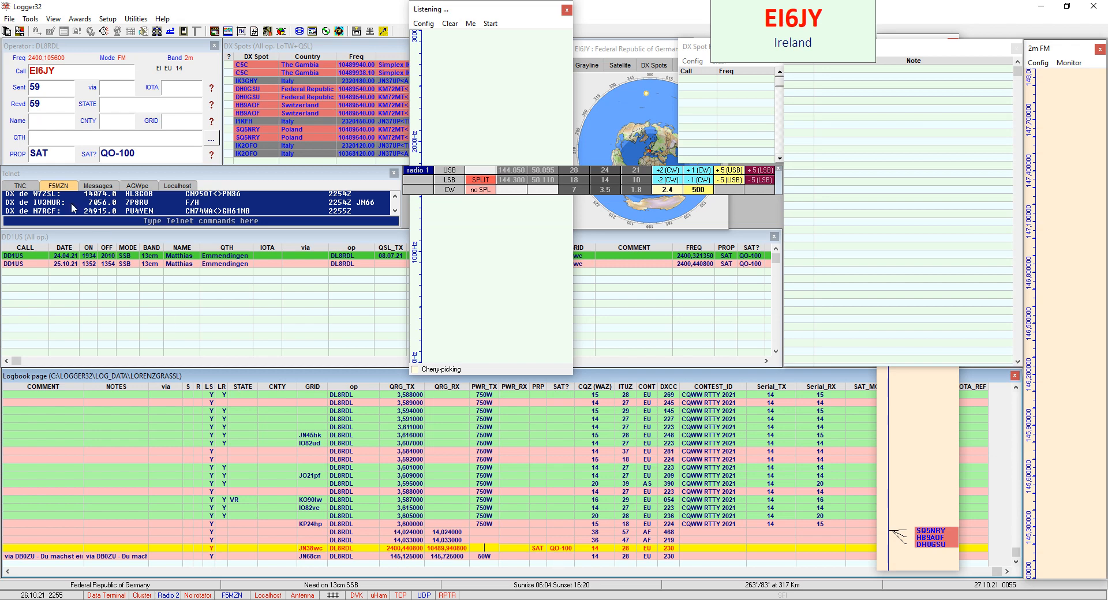
mouse_move(18, 138)
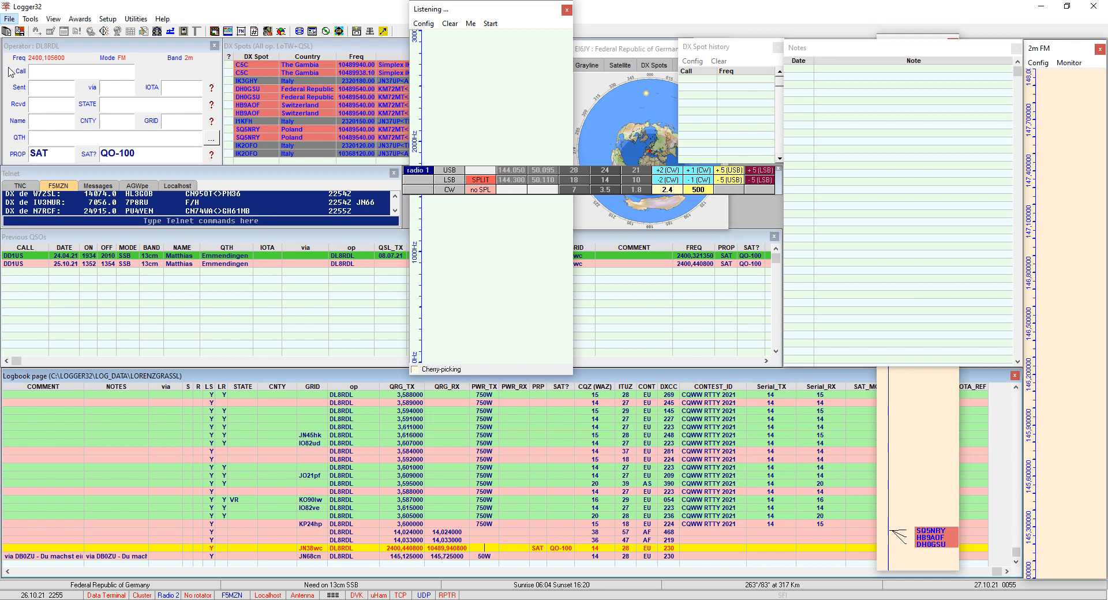
Step: Open the QSO entry window's options menu to list the configurable user fields
right_click(70, 70)
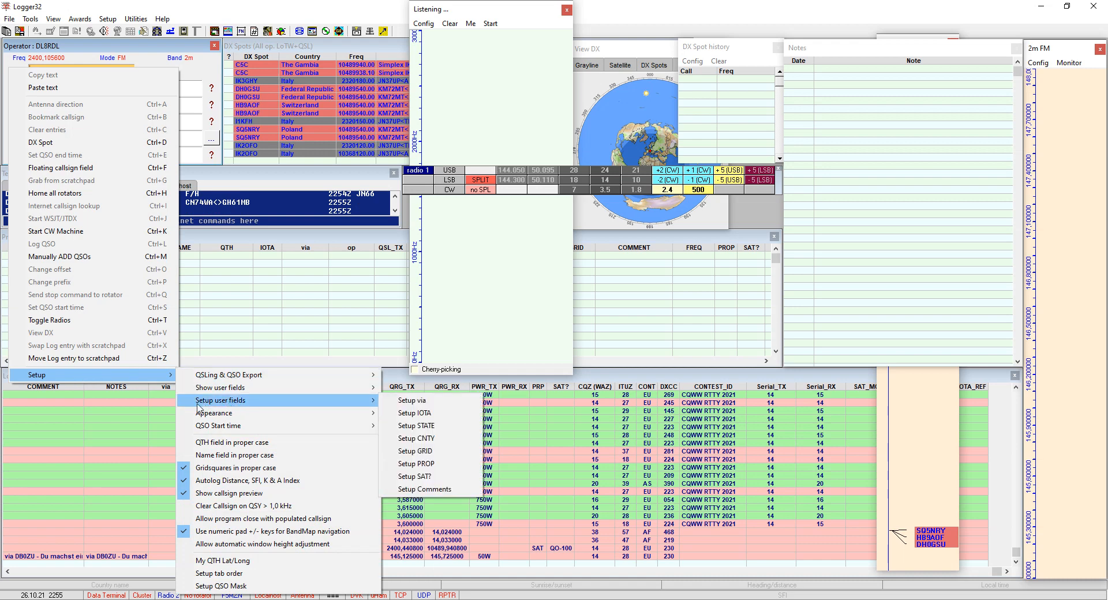
mouse_move(425, 490)
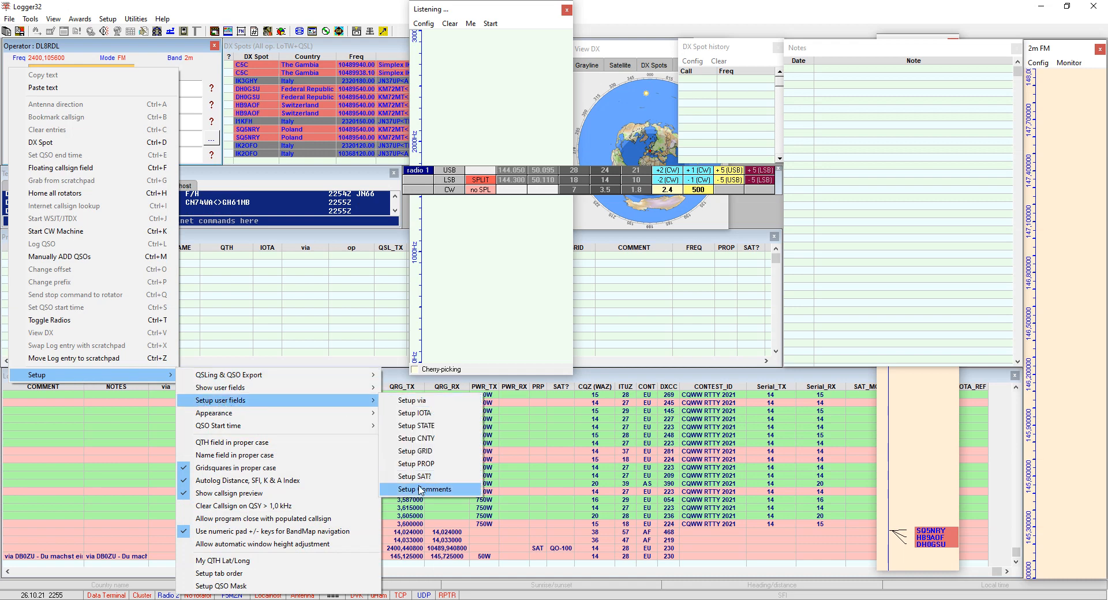
mouse_move(416, 475)
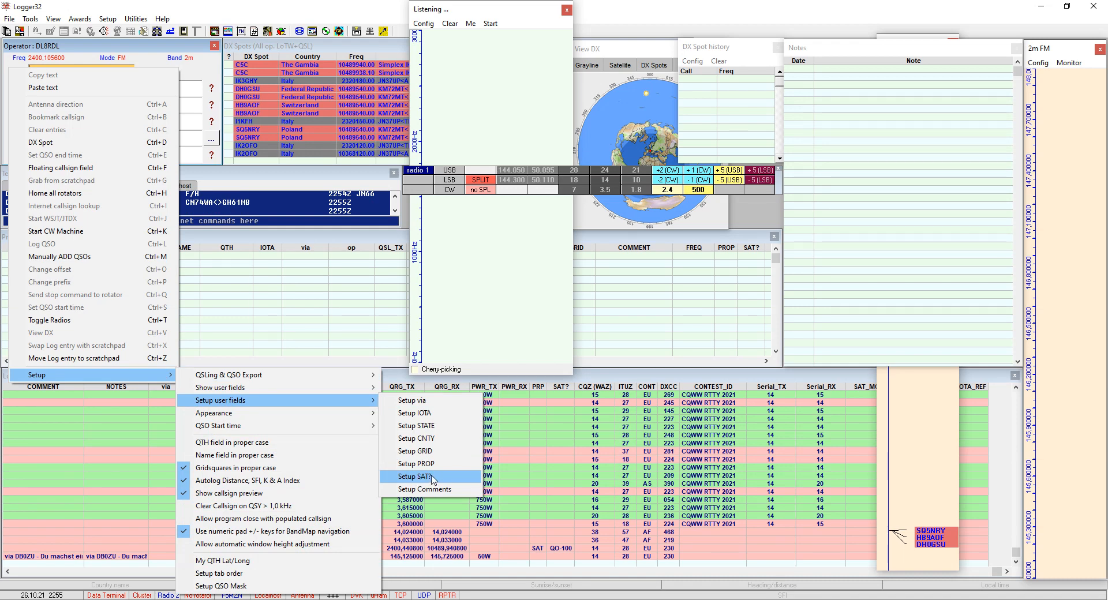
mouse_move(416, 451)
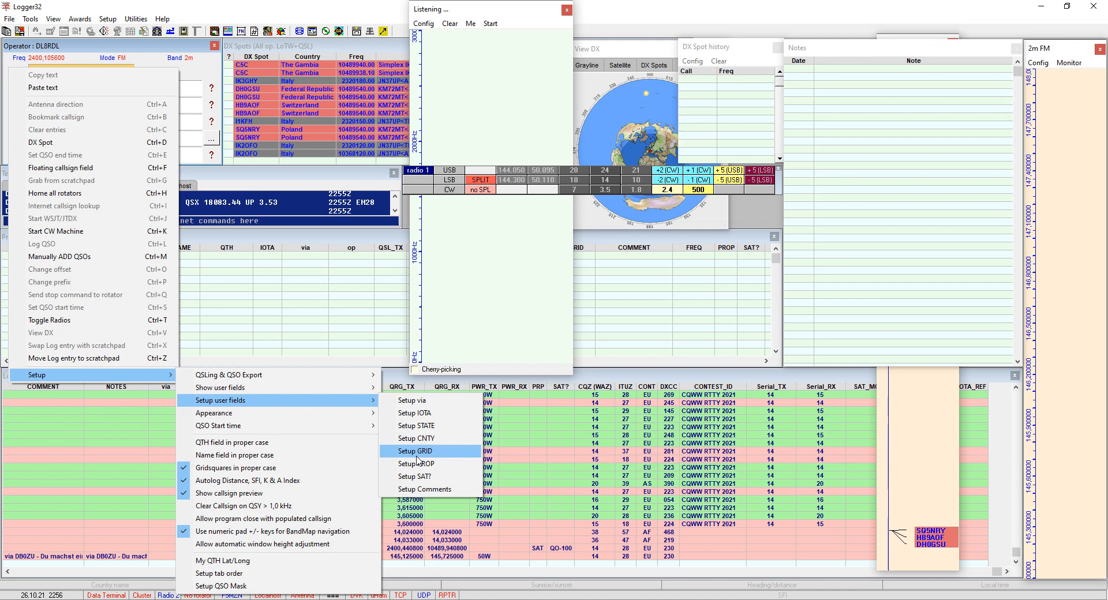
mouse_move(415, 400)
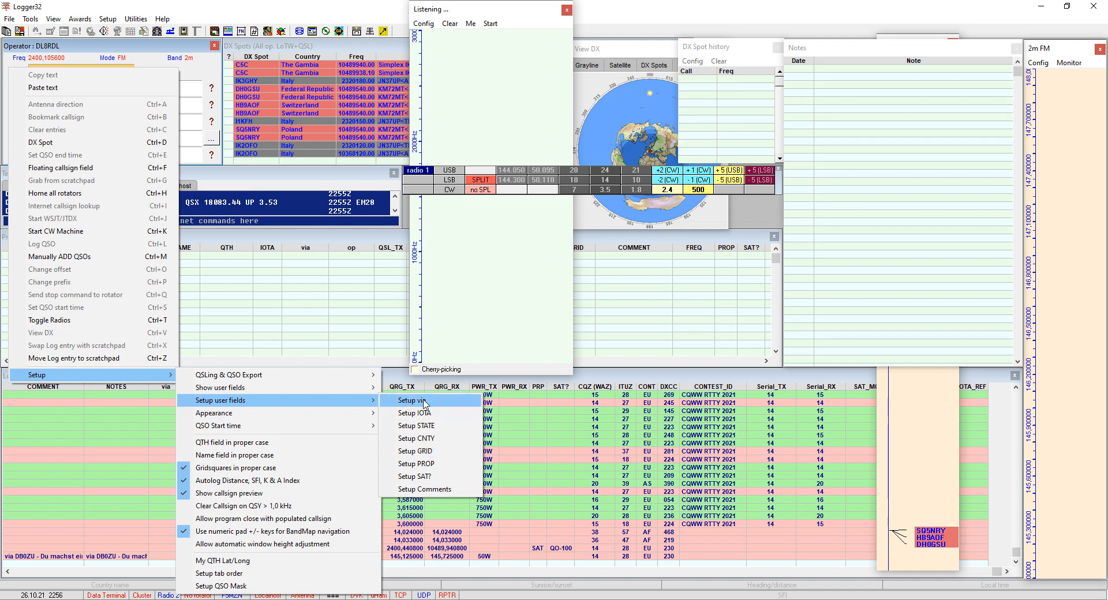
mouse_move(416, 476)
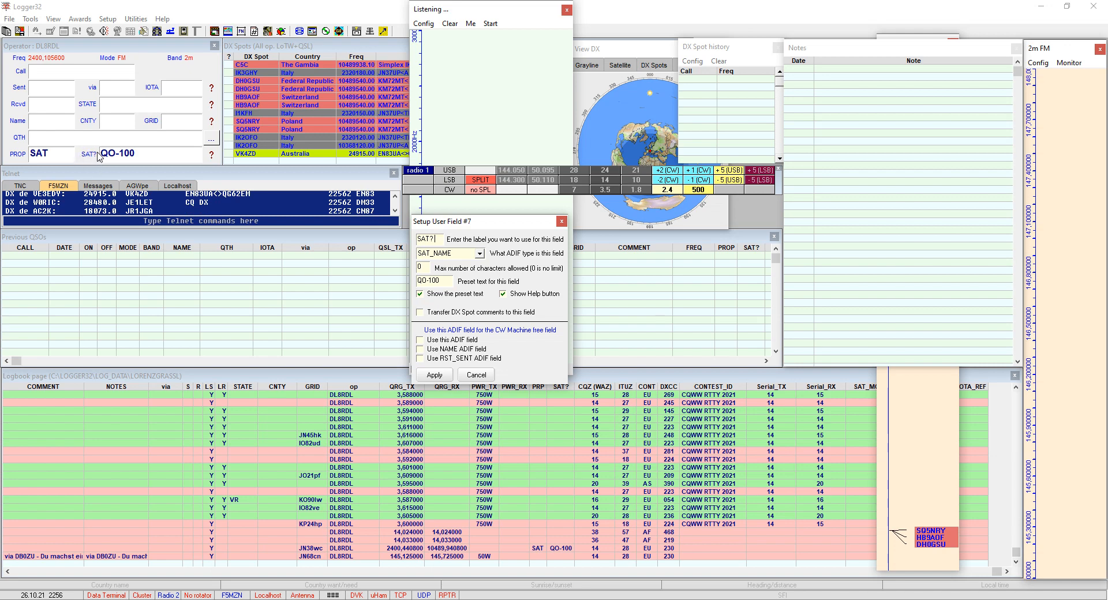
mouse_move(91, 156)
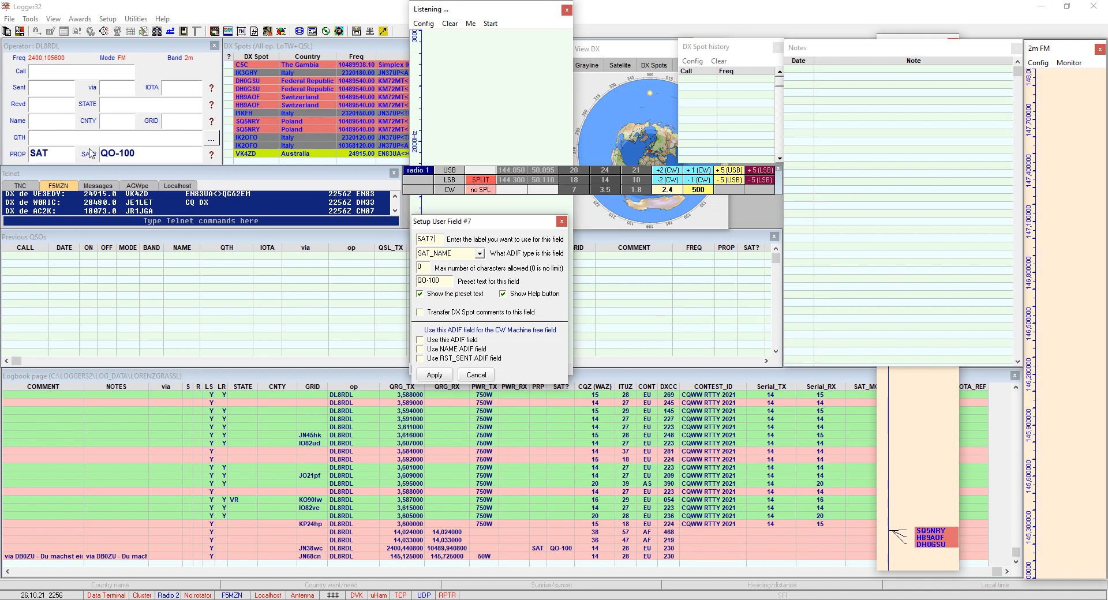
mouse_move(116, 165)
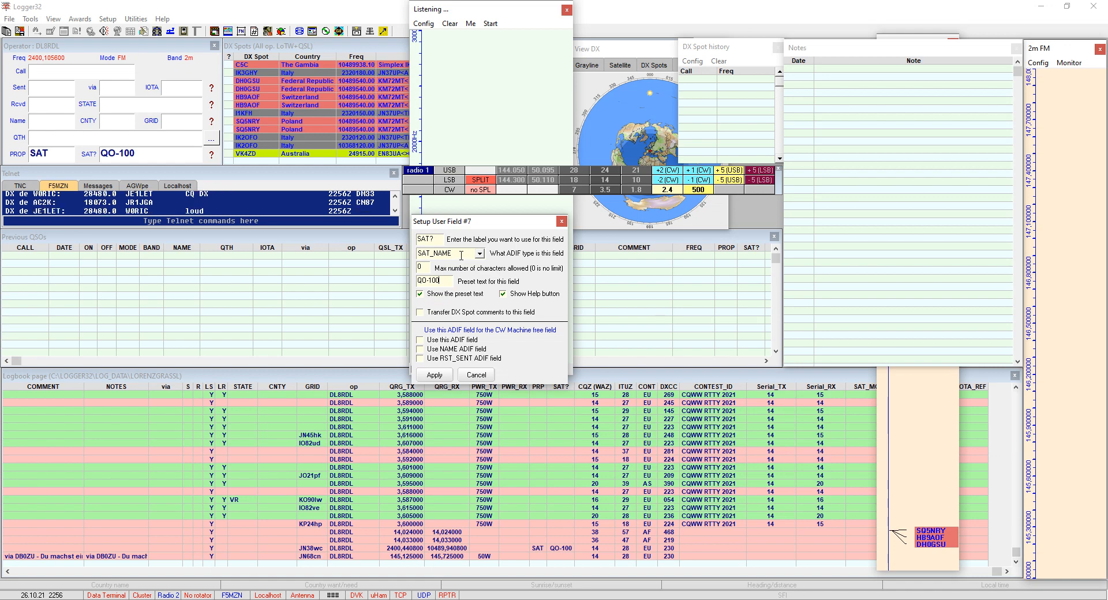
mouse_move(531, 259)
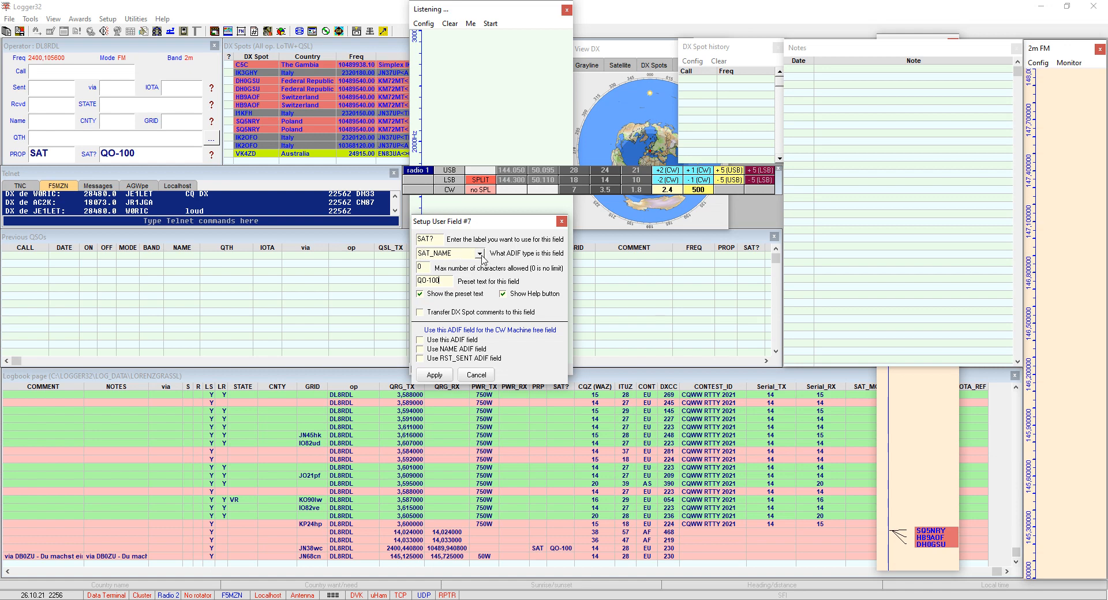
Step: Check the SAT_NAME ADIF type for user field #7 (SAT?), preset QO-100
left_click(479, 254)
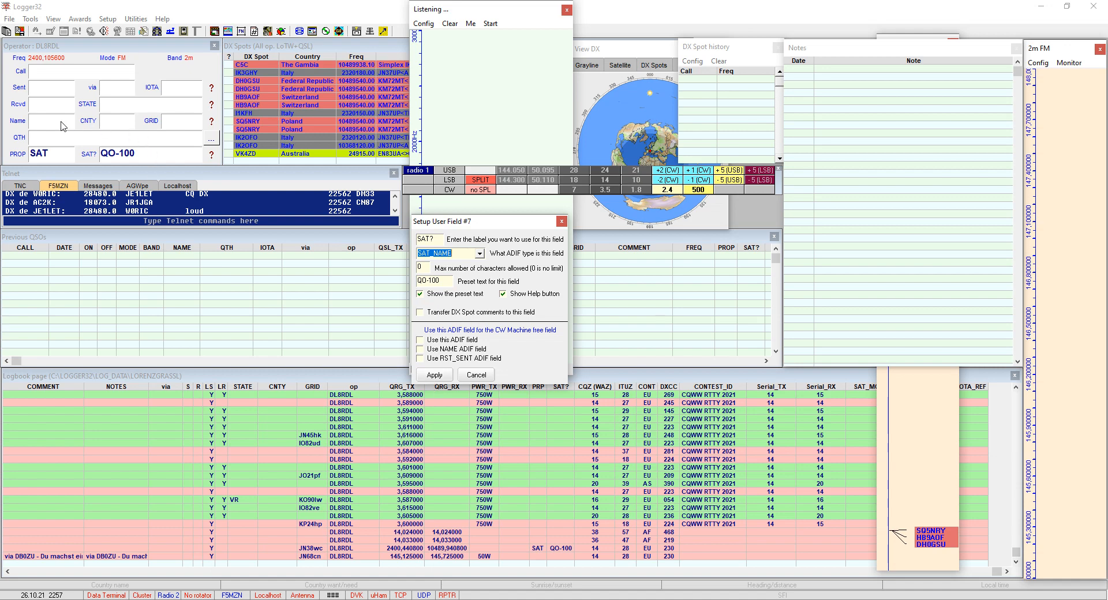
mouse_move(114, 167)
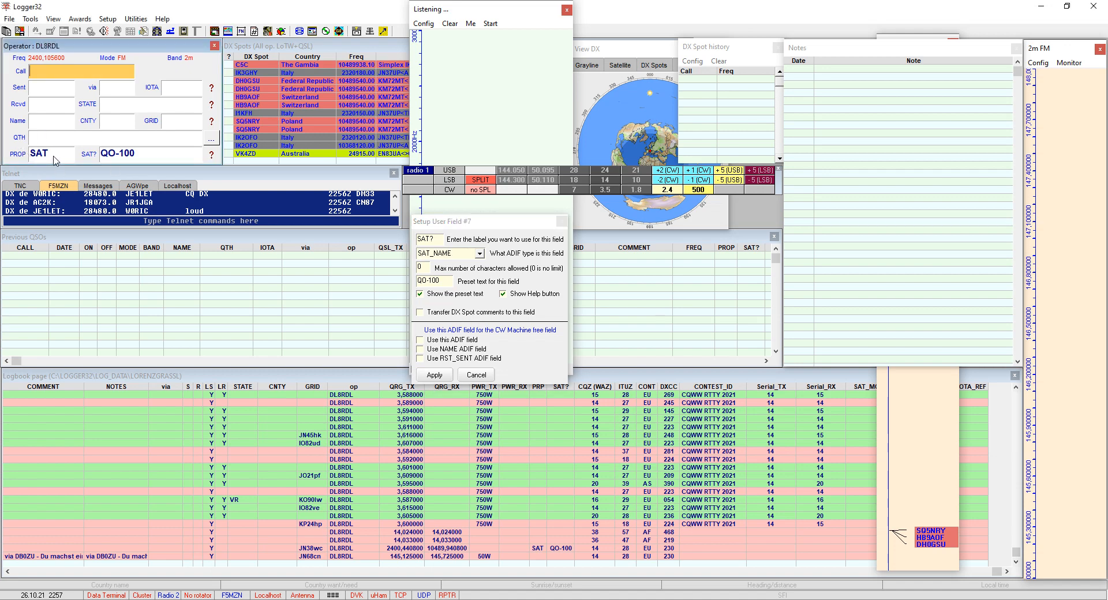
mouse_move(144, 157)
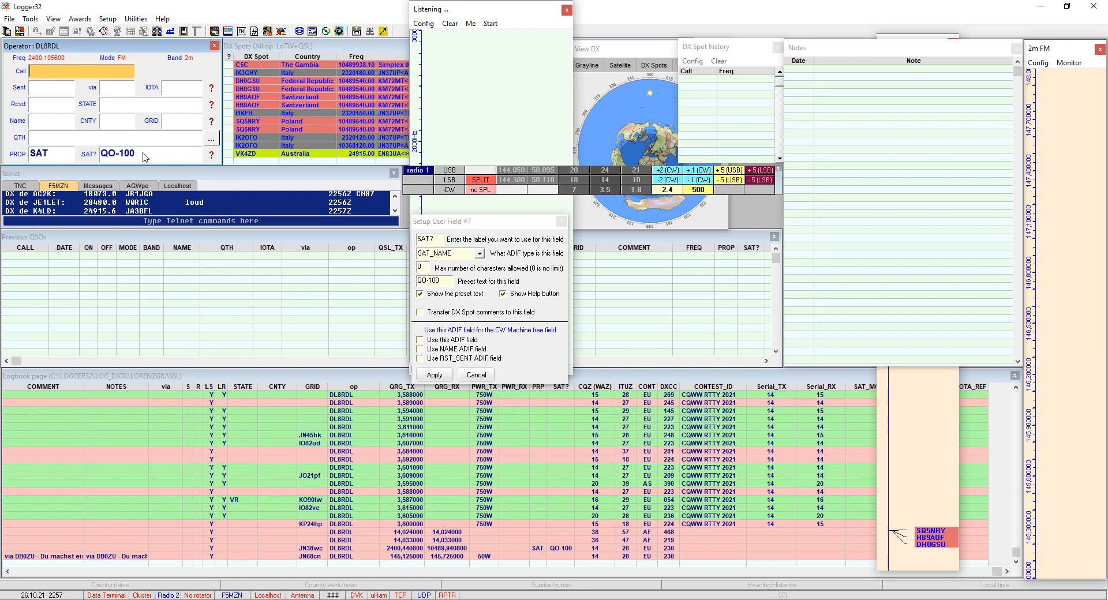
mouse_move(101, 163)
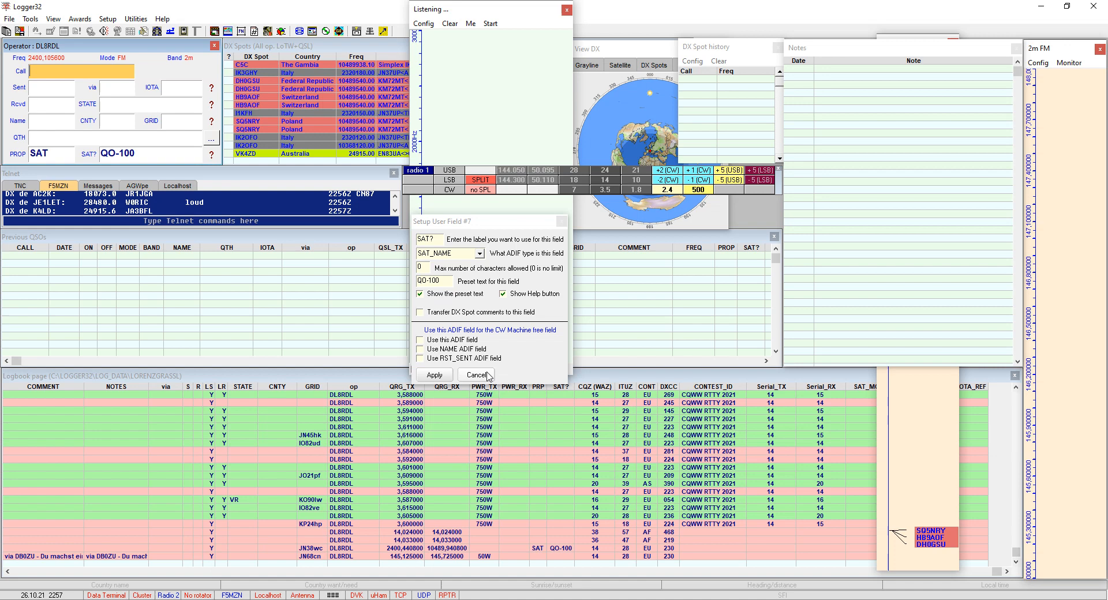
Step: Cancel Setup User Field #7, keeping SAT? preset to QO-100 unchanged
left_click(478, 375)
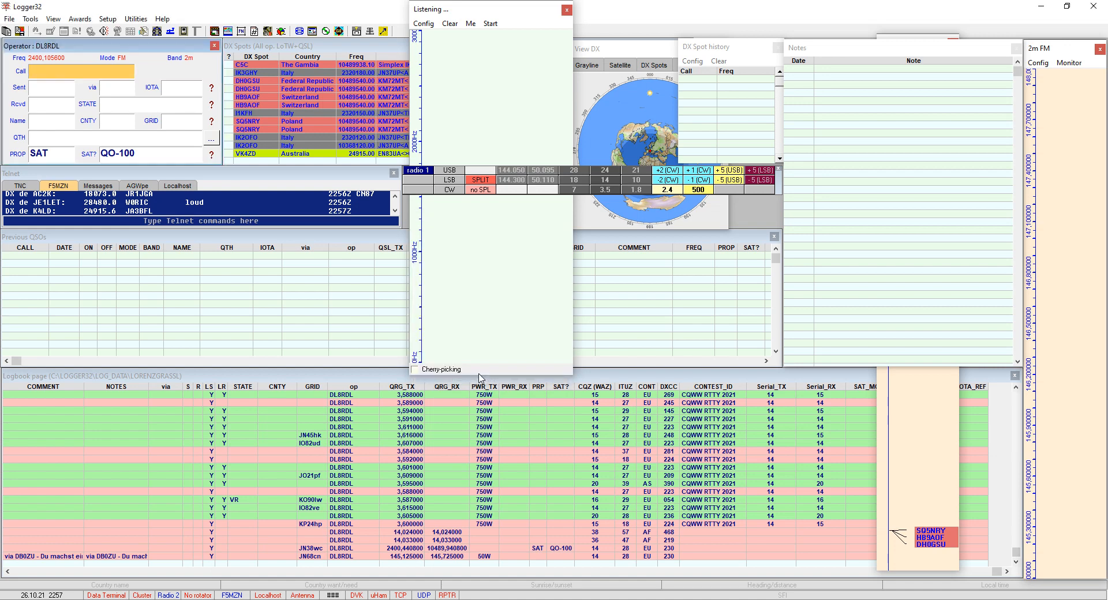